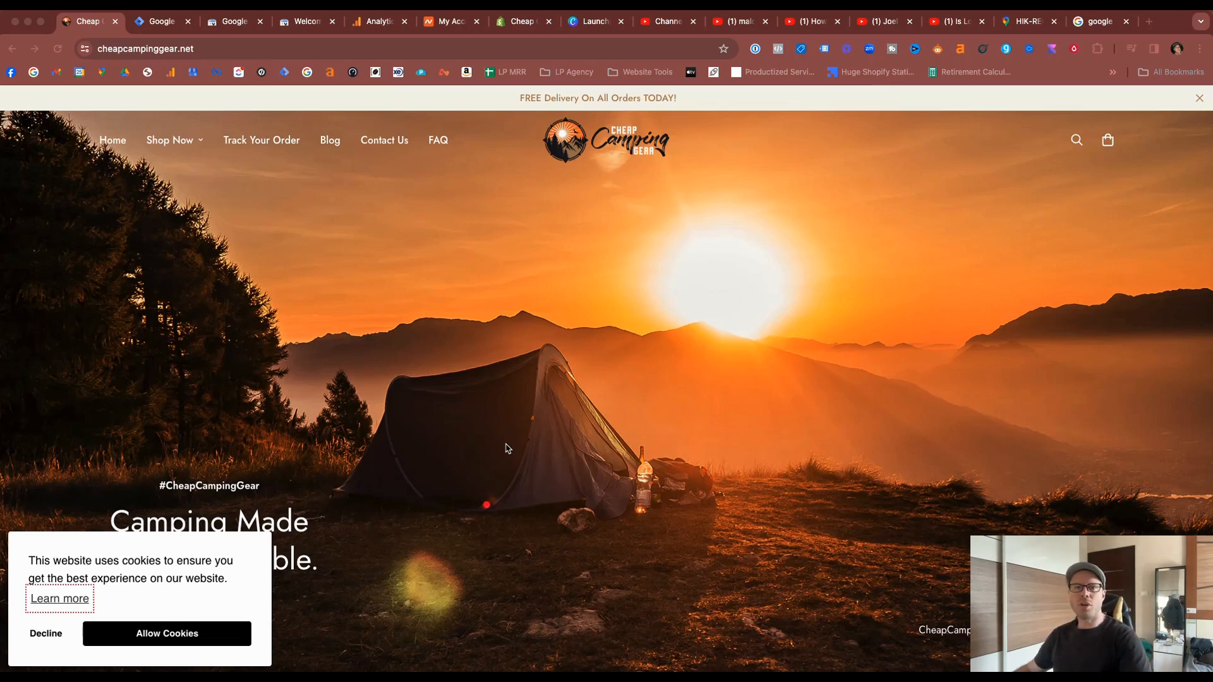
pyautogui.moveTo(408, 285)
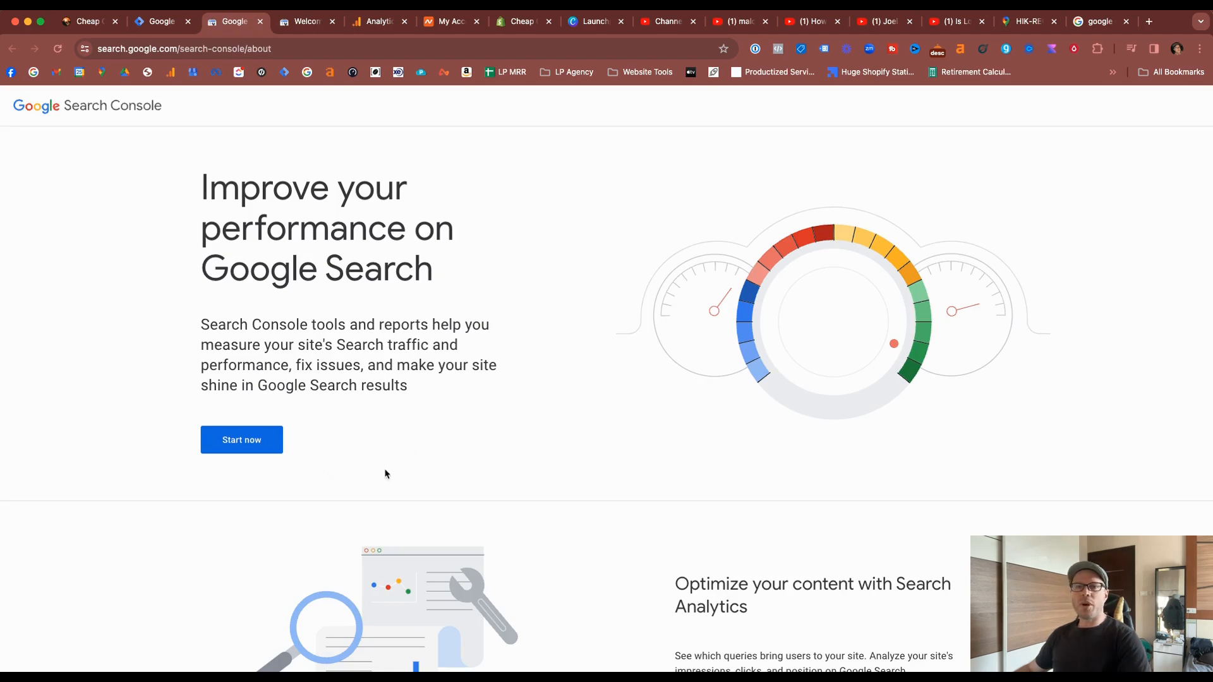
# Start a new property and grab the cheapcampinggear.net domain from the store's address bar
pyautogui.click(241, 439)
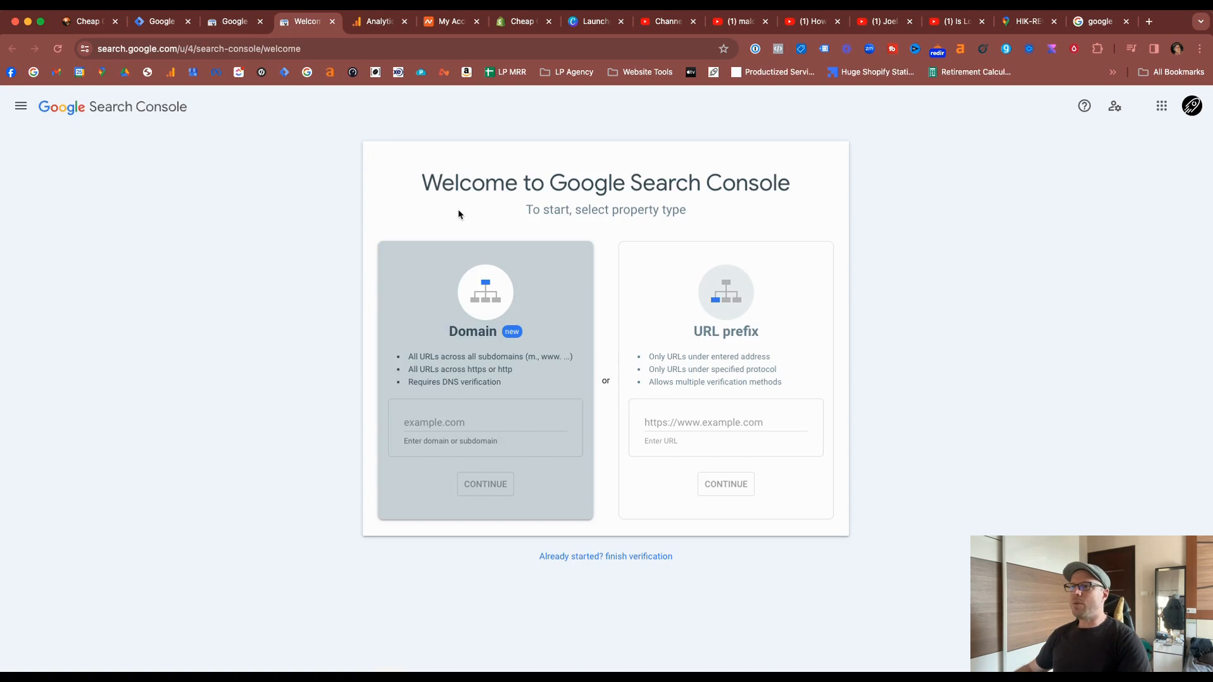
pyautogui.moveTo(598, 239)
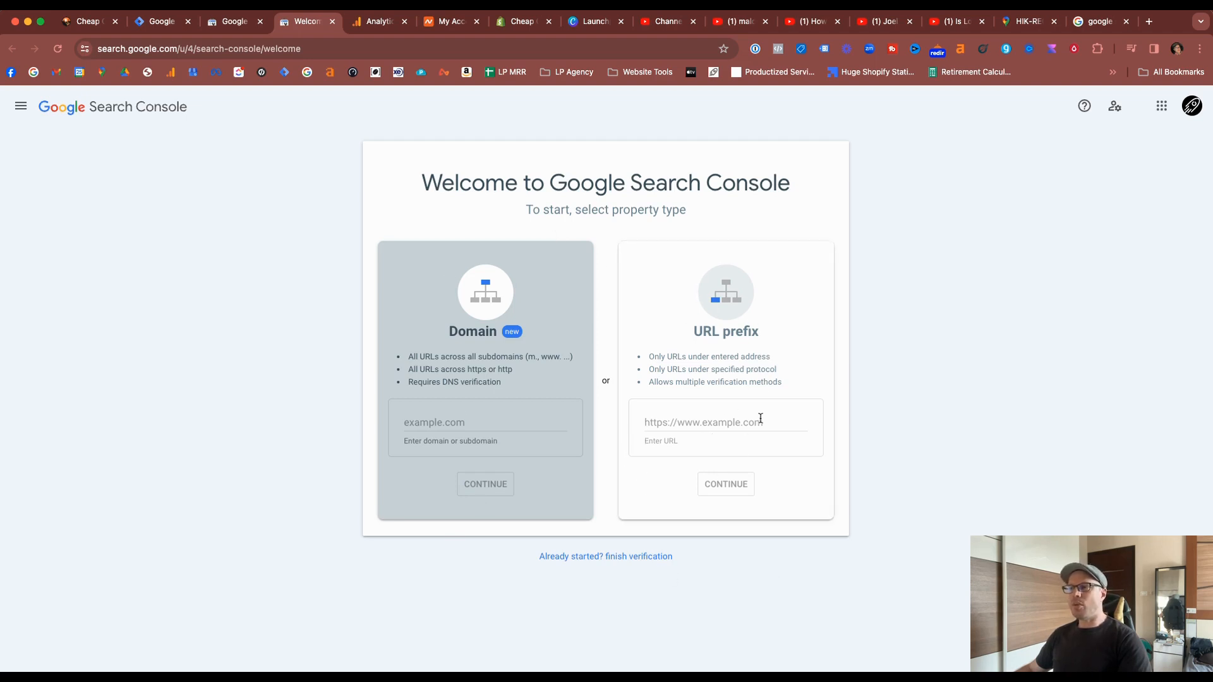
pyautogui.moveTo(749, 422)
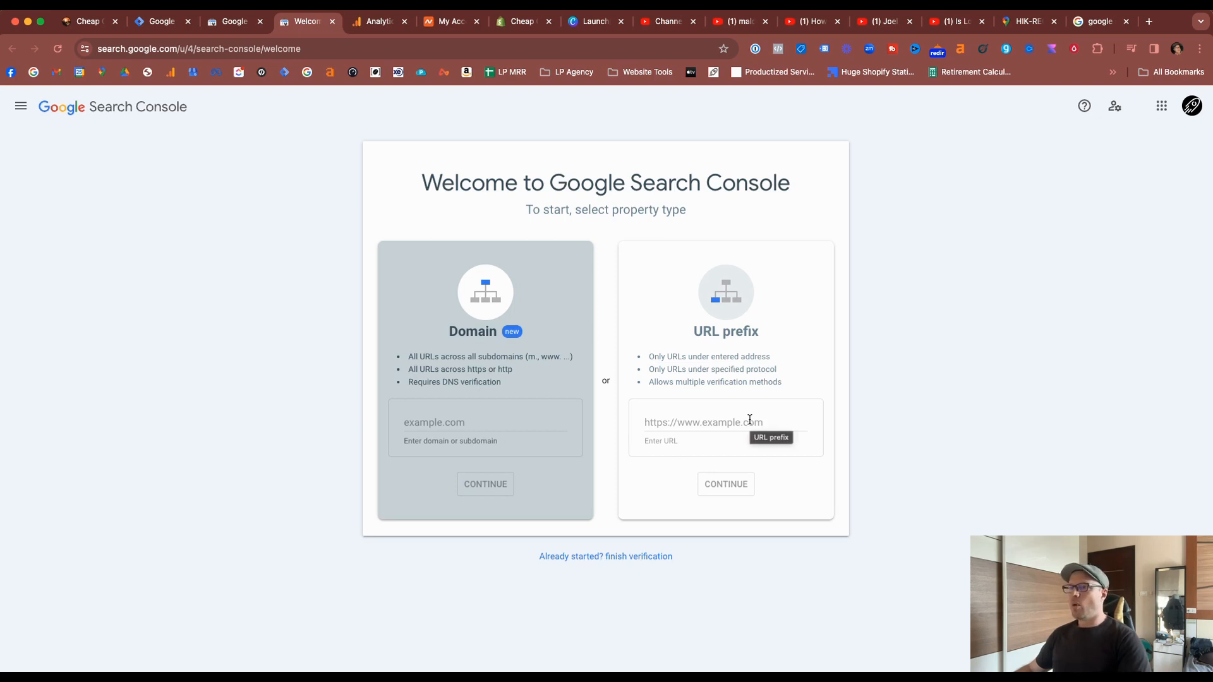
pyautogui.moveTo(390, 340)
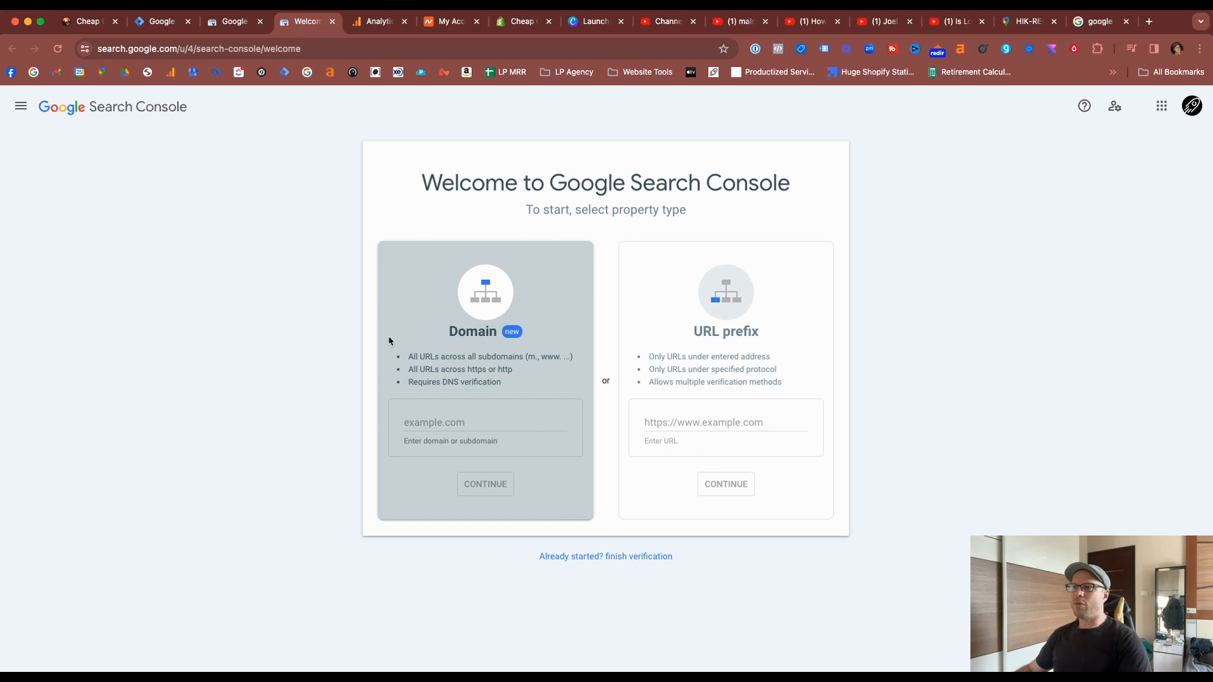
pyautogui.moveTo(502, 381)
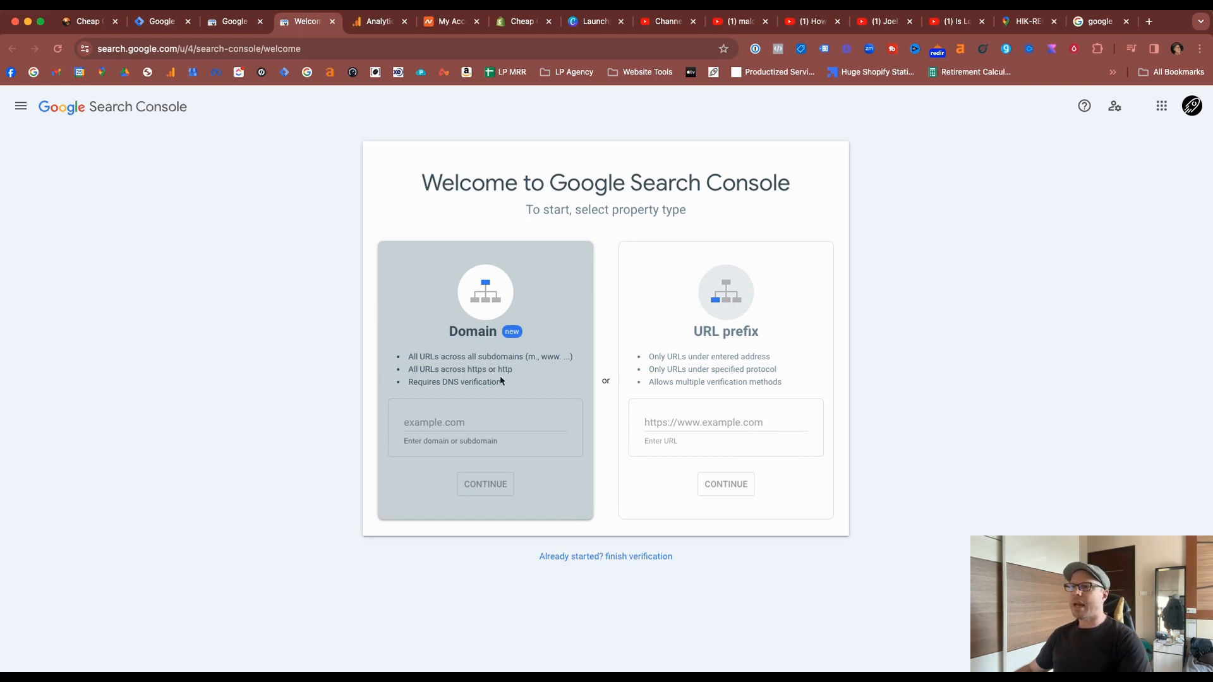
pyautogui.moveTo(510, 376)
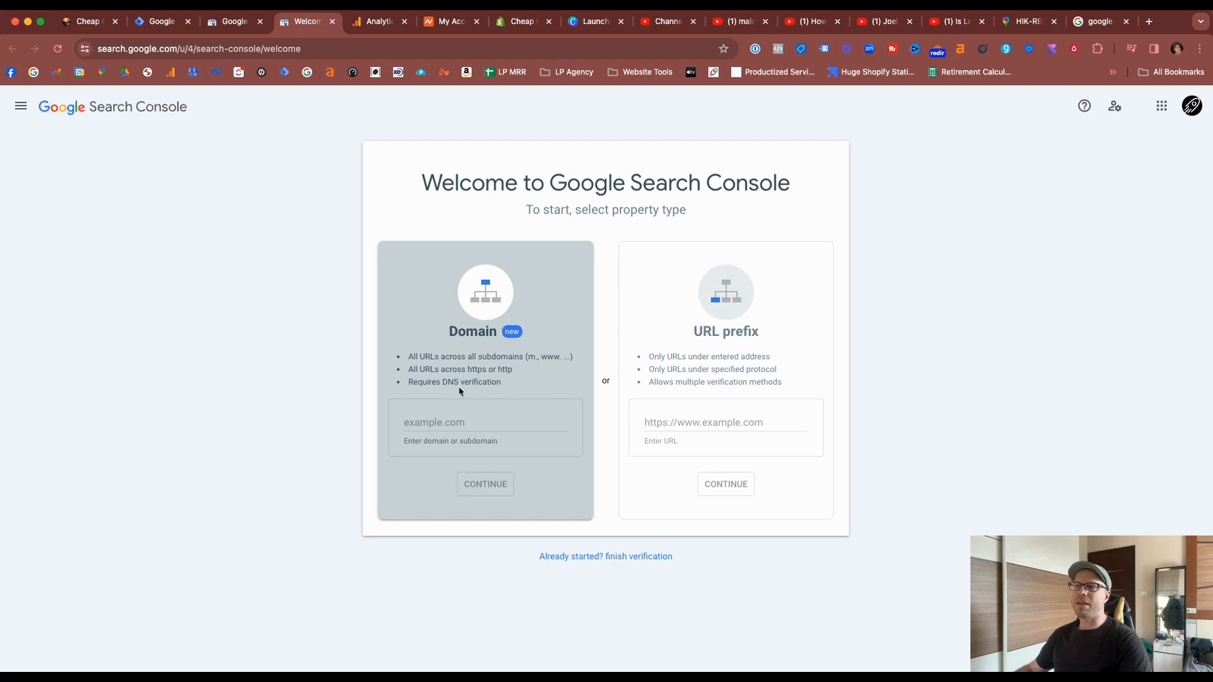
pyautogui.moveTo(553, 380)
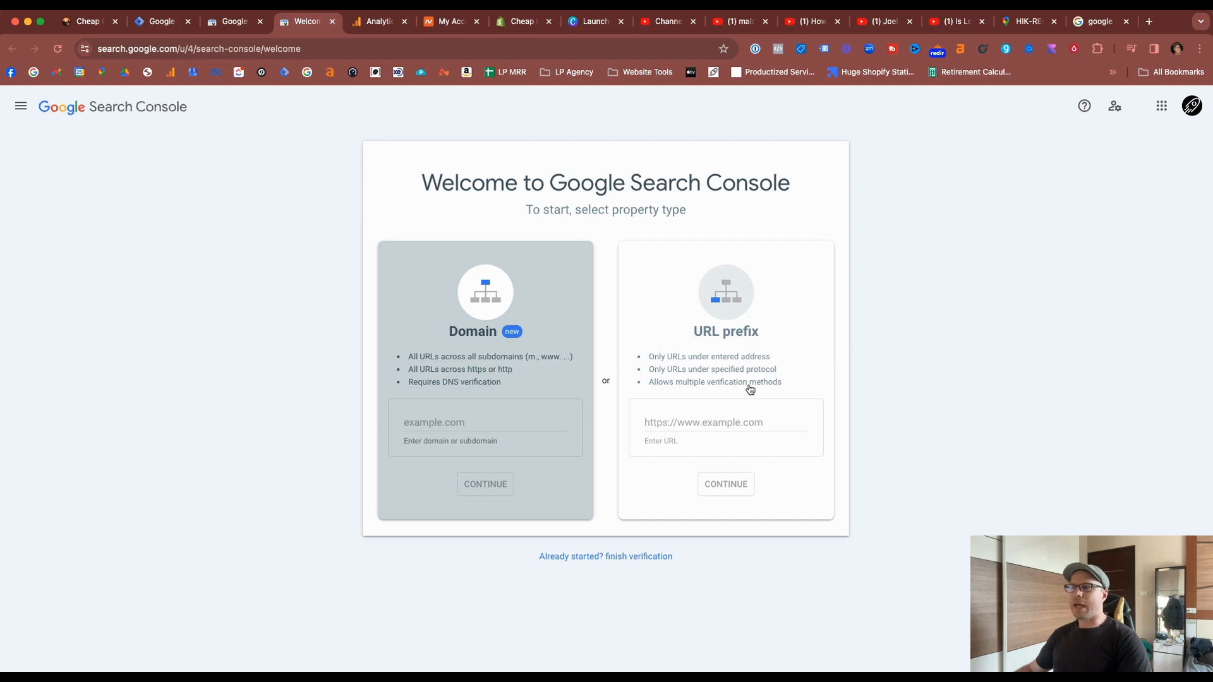
pyautogui.click(87, 21)
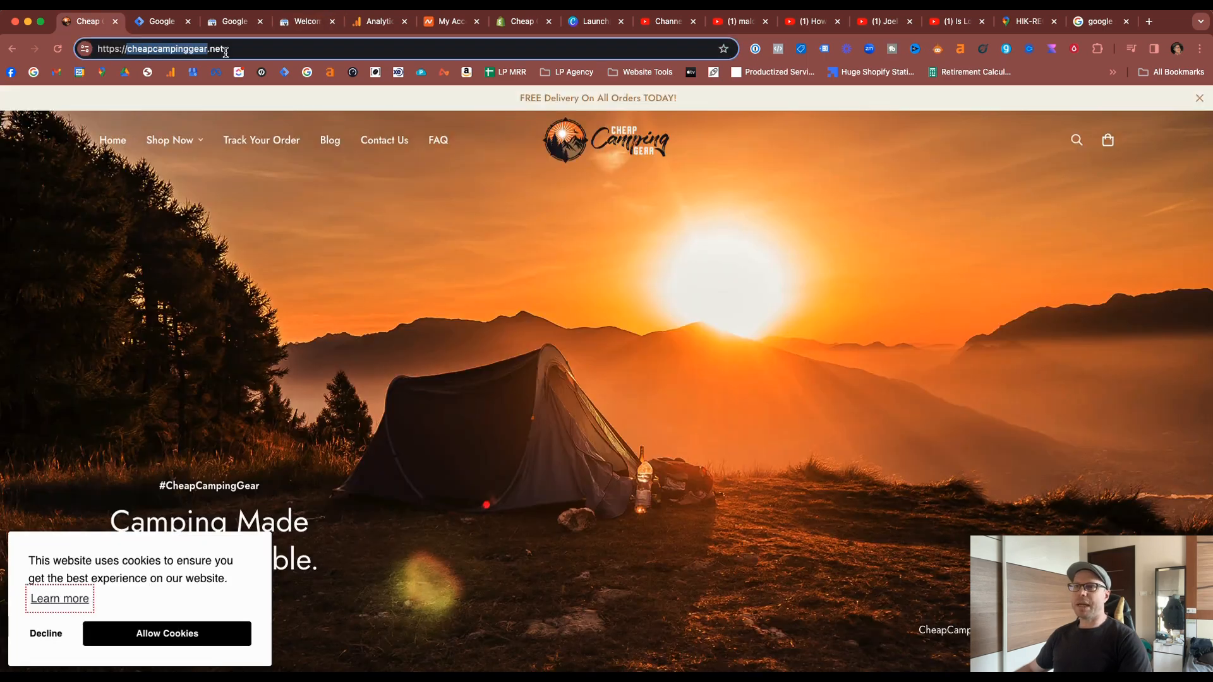
pyautogui.doubleClick(219, 49)
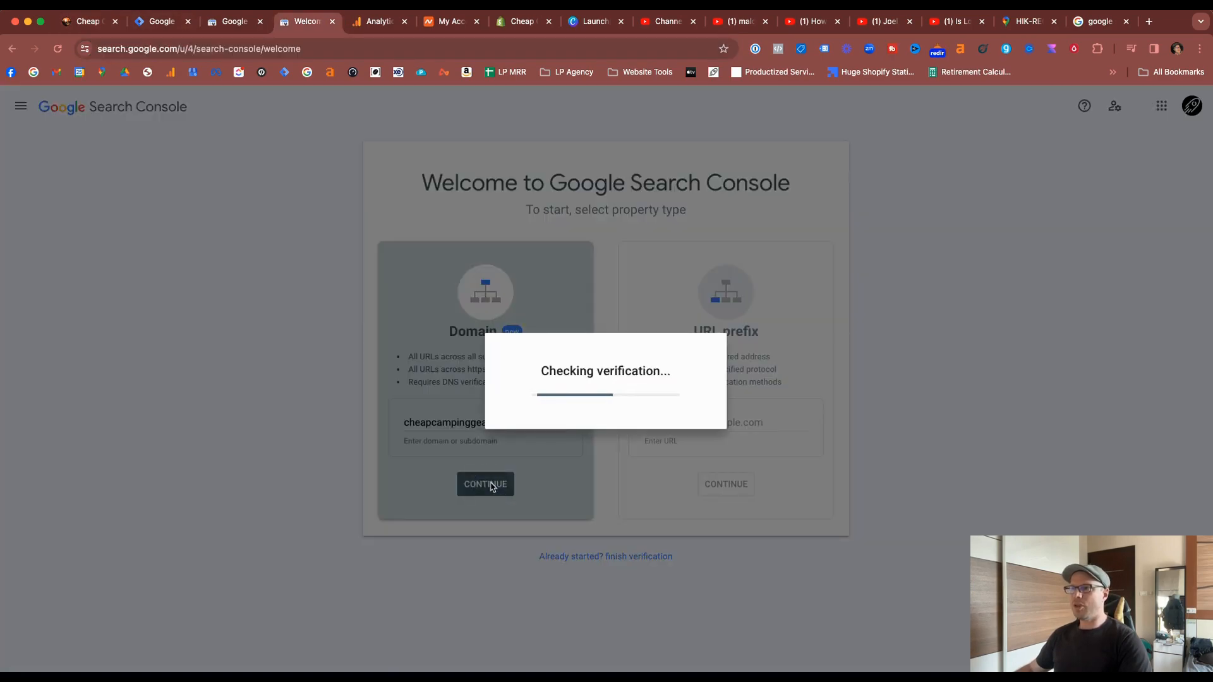
# Submit cheapcampinggear.net as a Domain property and copy its DNS TXT verification record
pyautogui.click(486, 484)
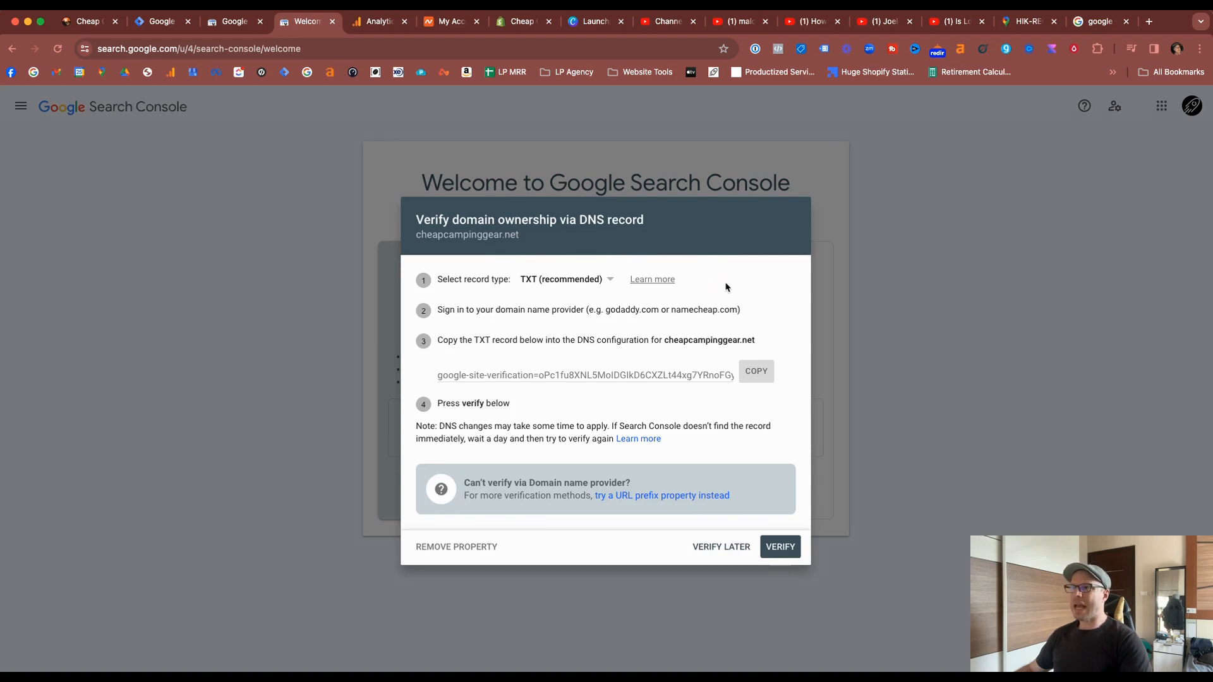
pyautogui.moveTo(722, 289)
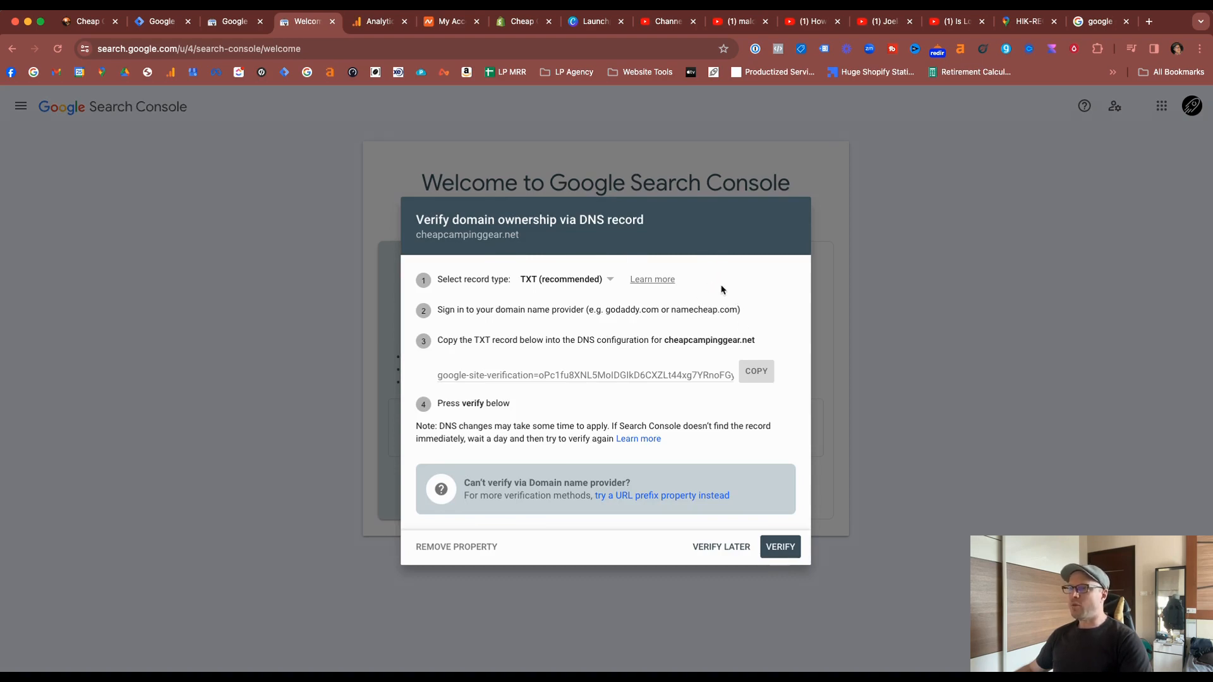
pyautogui.moveTo(593, 288)
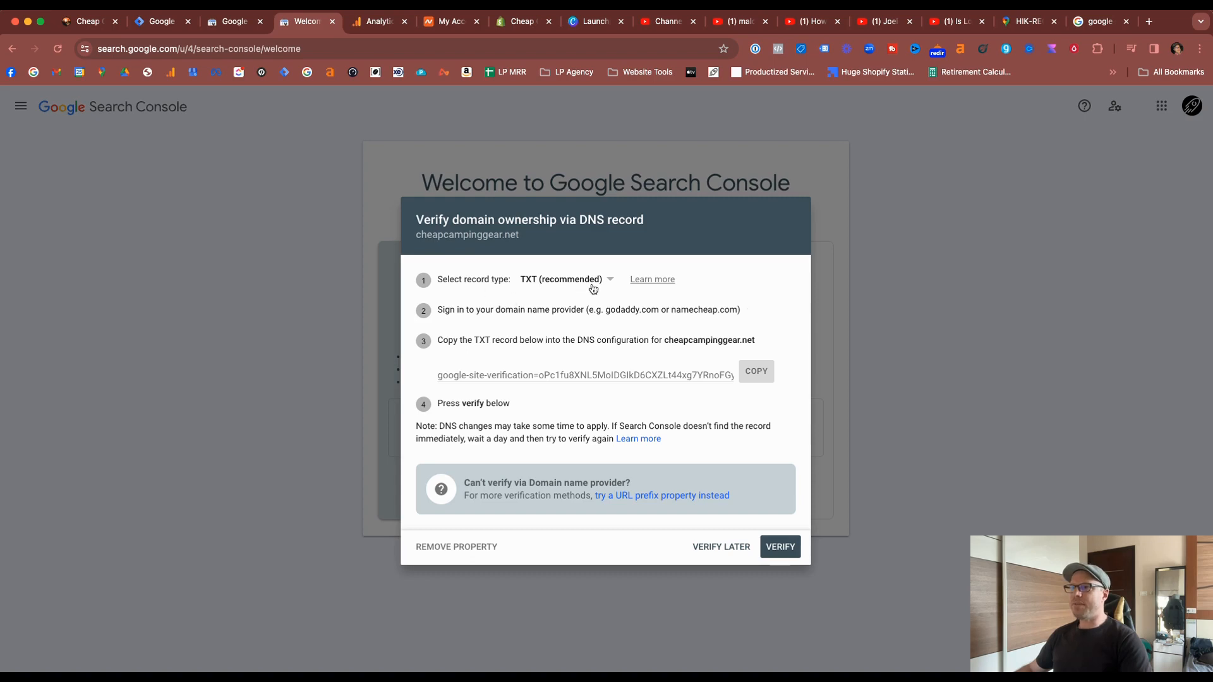
pyautogui.click(564, 279)
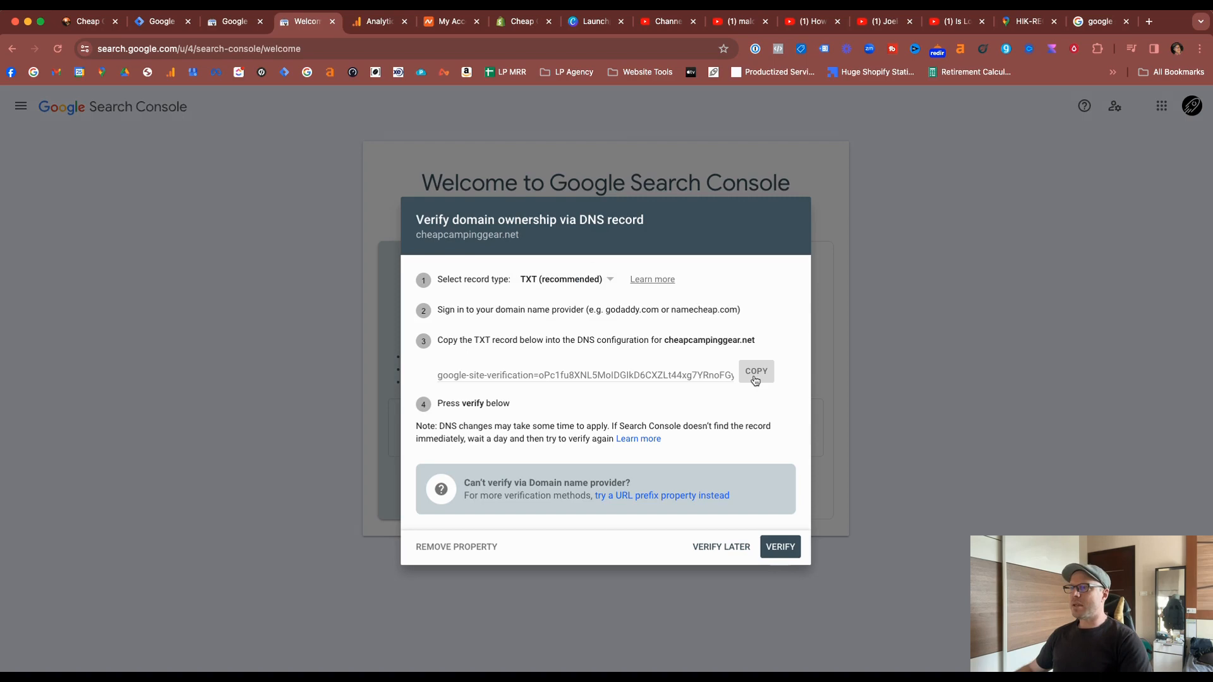
pyautogui.click(756, 372)
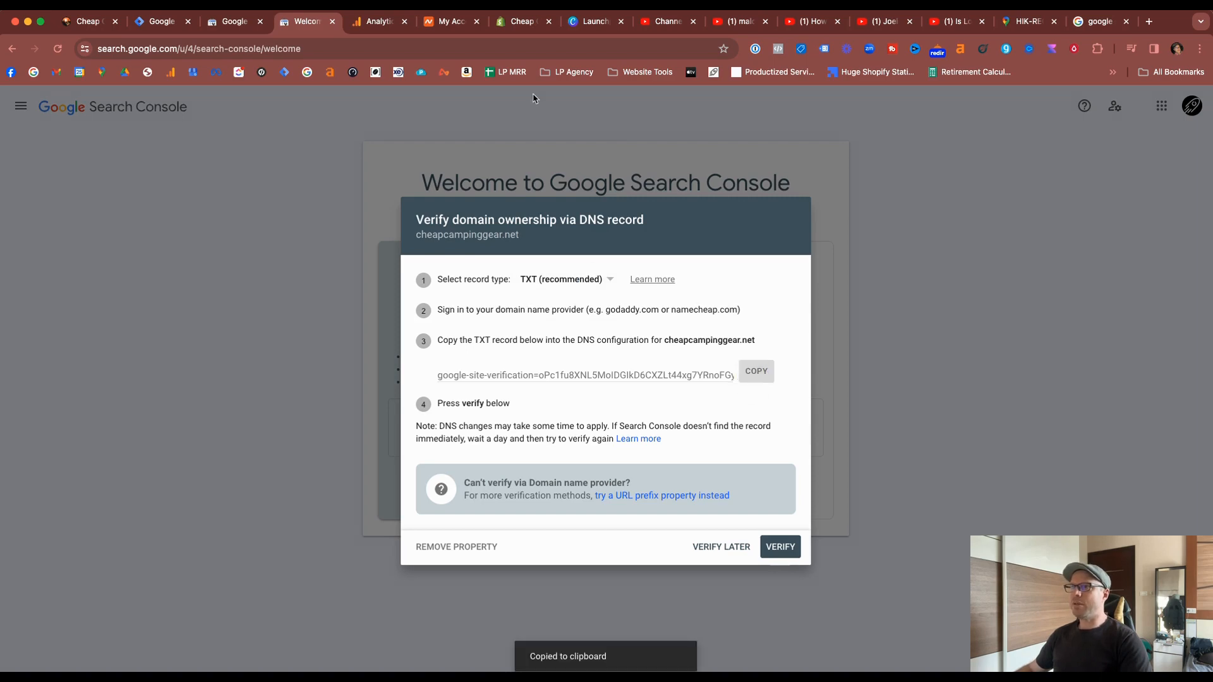
# In Namecheap, manage cheapcampinggear.net and show its Advanced DNS host records
pyautogui.click(451, 22)
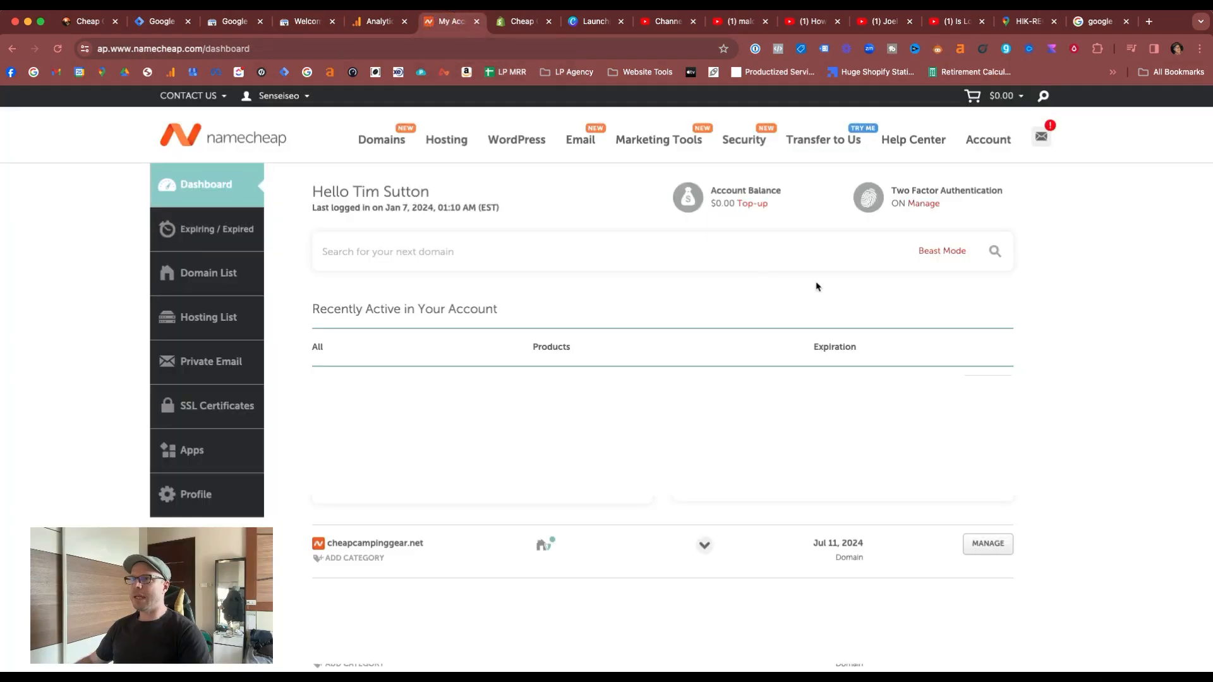
pyautogui.moveTo(710, 281)
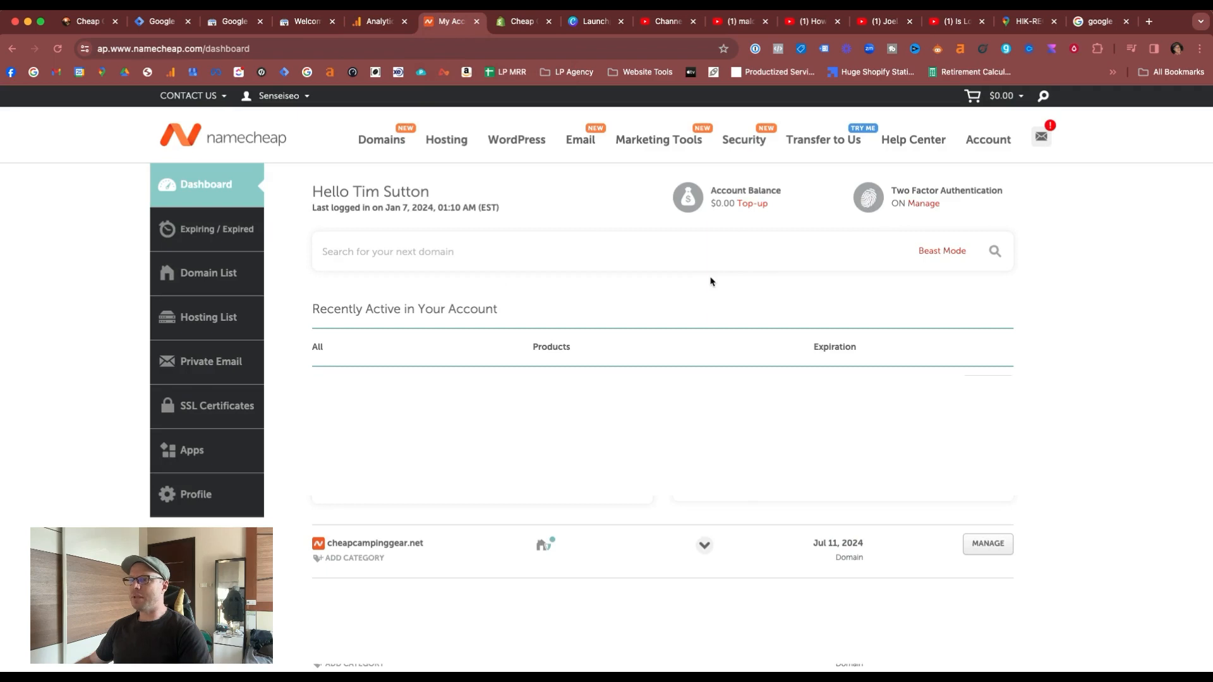
pyautogui.moveTo(189, 245)
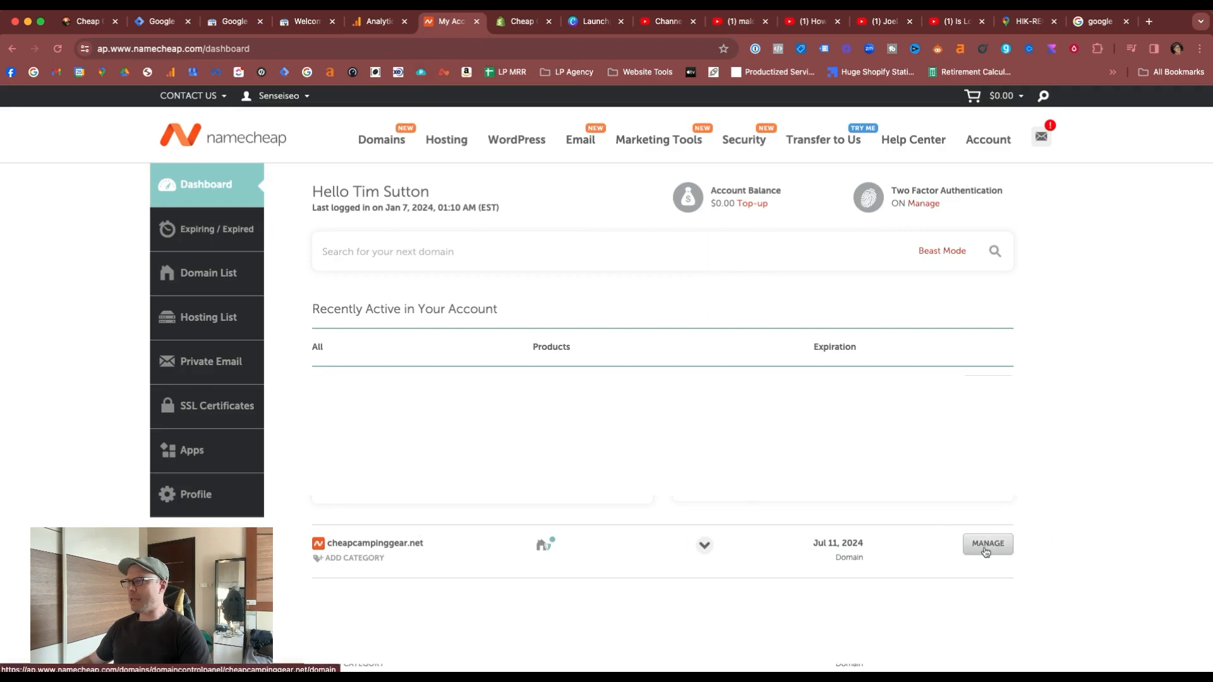
pyautogui.click(987, 543)
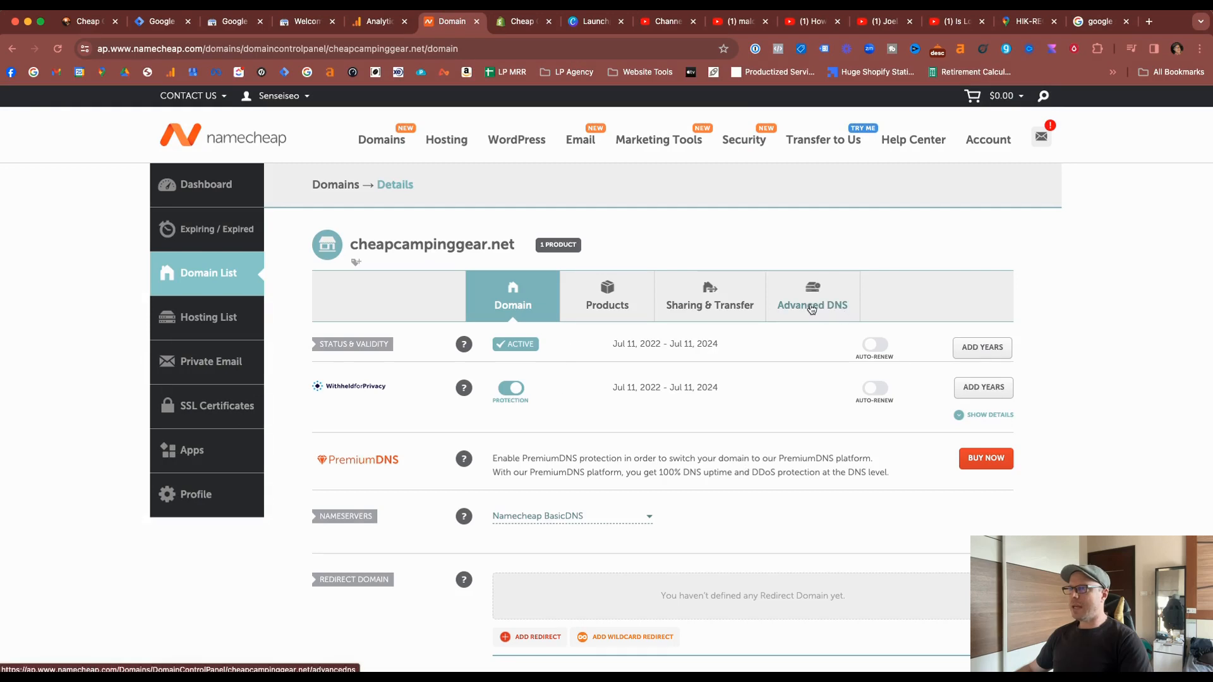
pyautogui.click(812, 301)
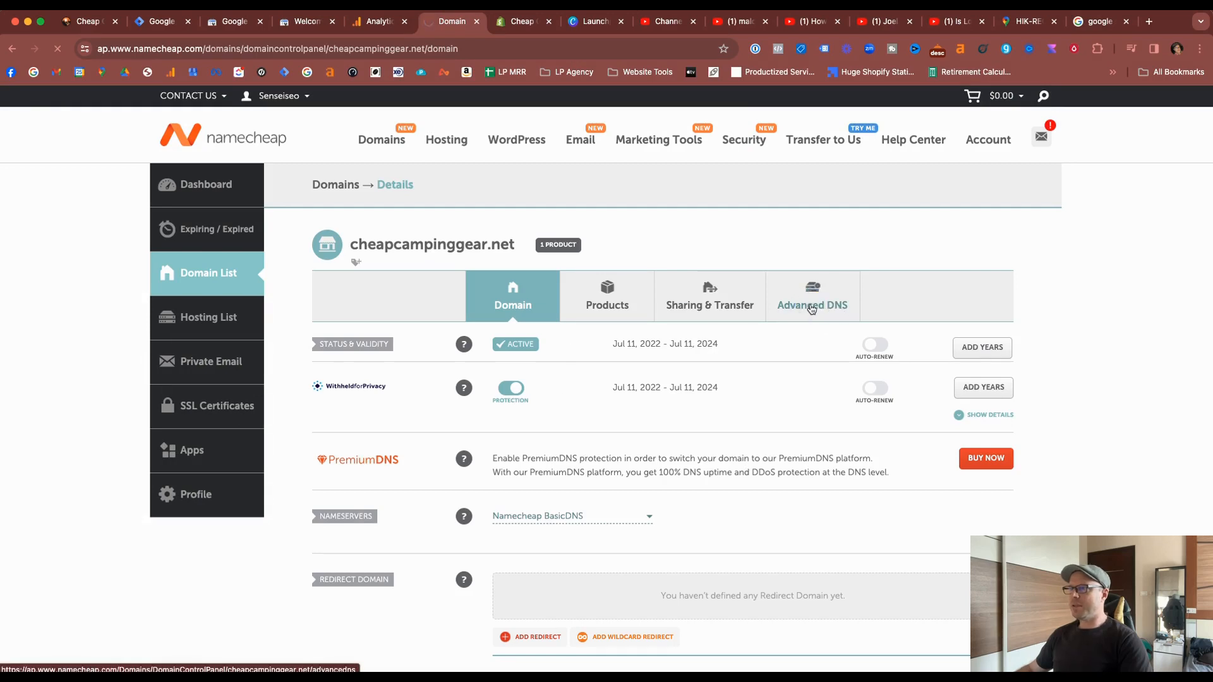
pyautogui.click(812, 296)
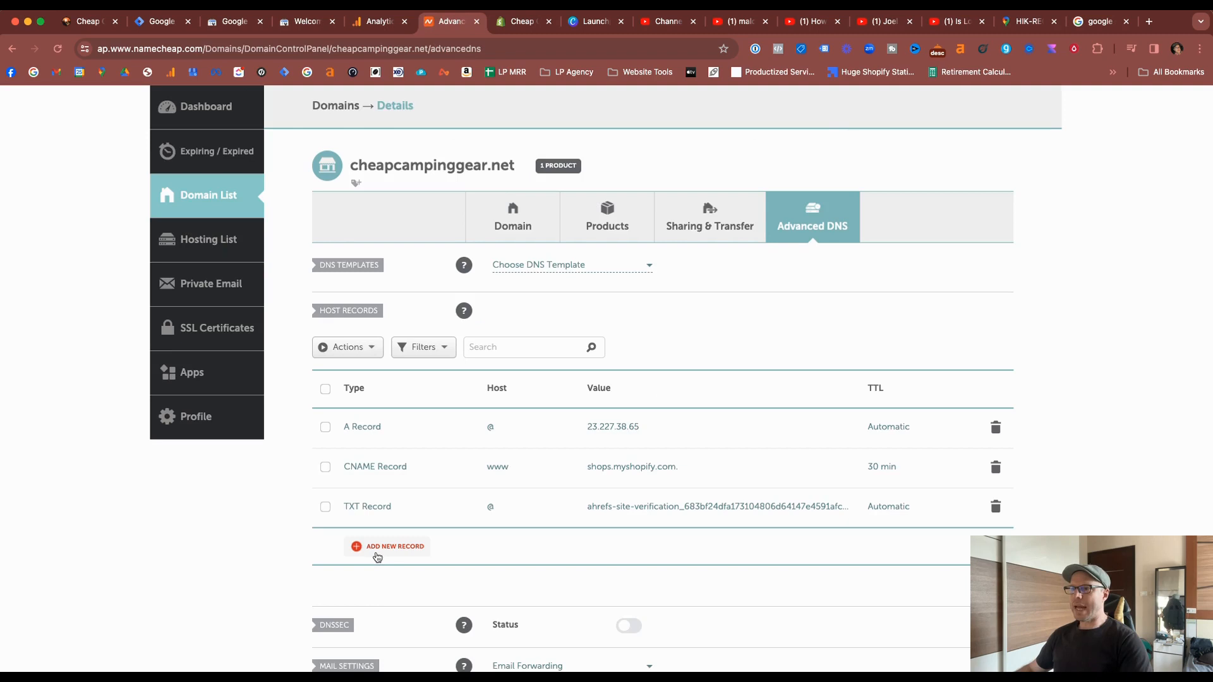
# Add and save a TXT record at host @ carrying the google-site-verification value
pyautogui.click(387, 546)
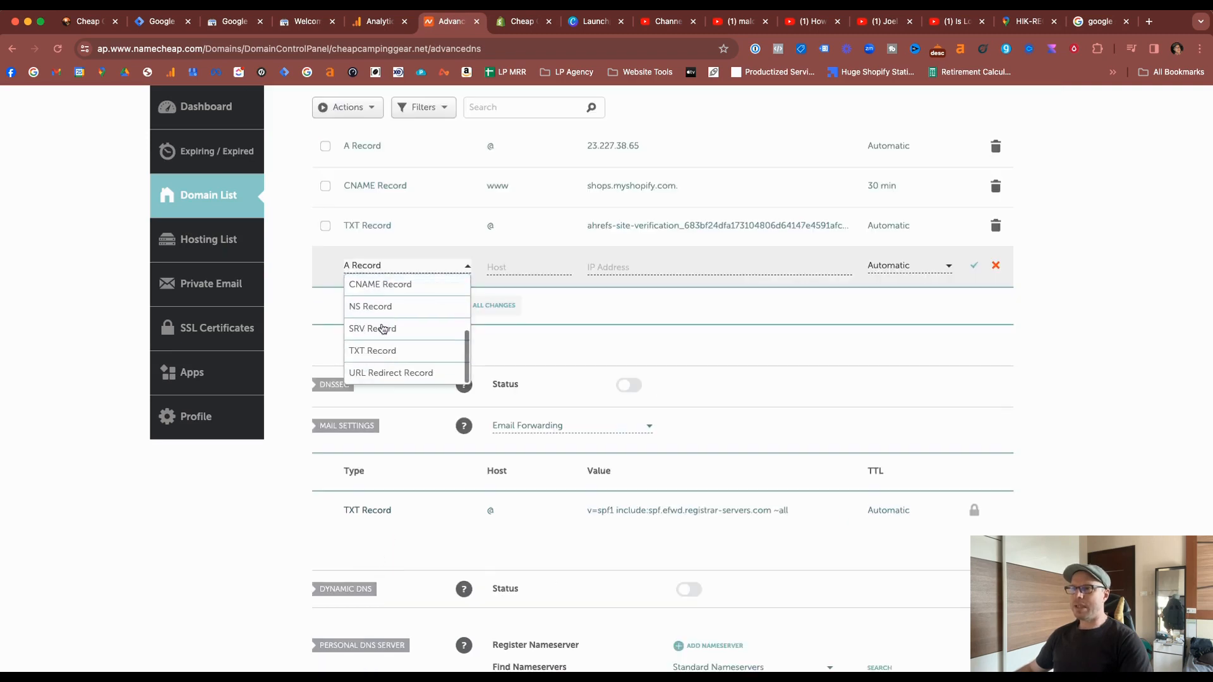
pyautogui.click(372, 350)
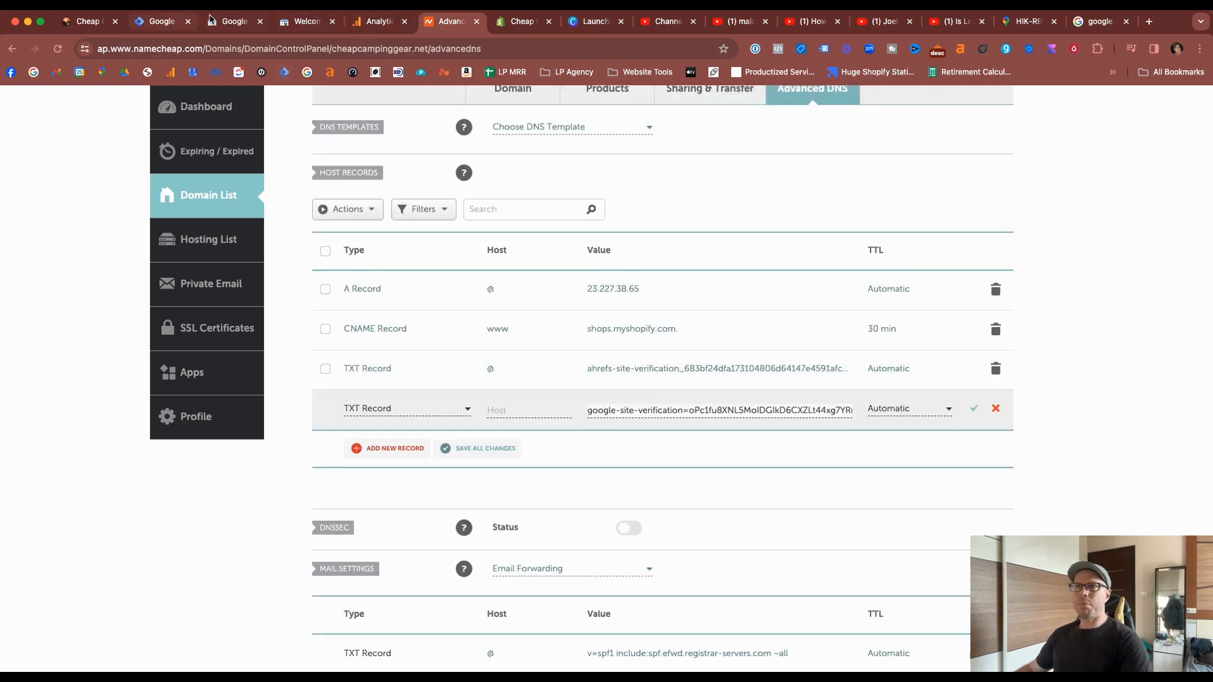
pyautogui.click(306, 22)
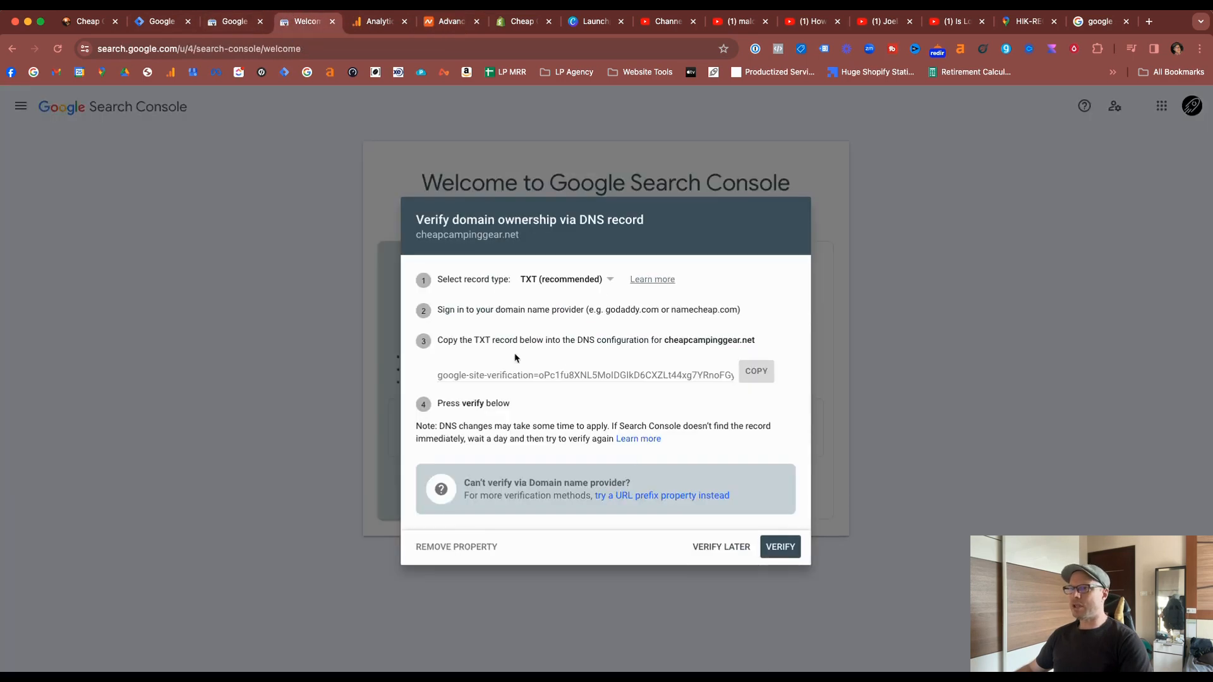
pyautogui.doubleClick(708, 339)
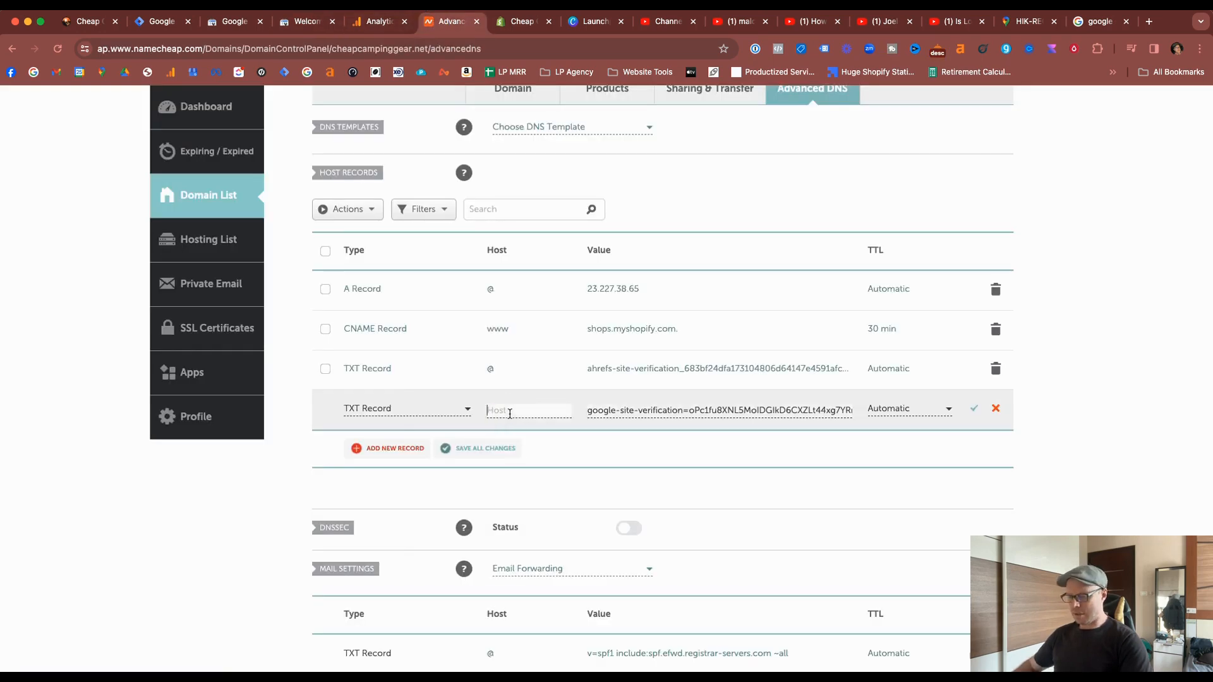
pyautogui.write('@')
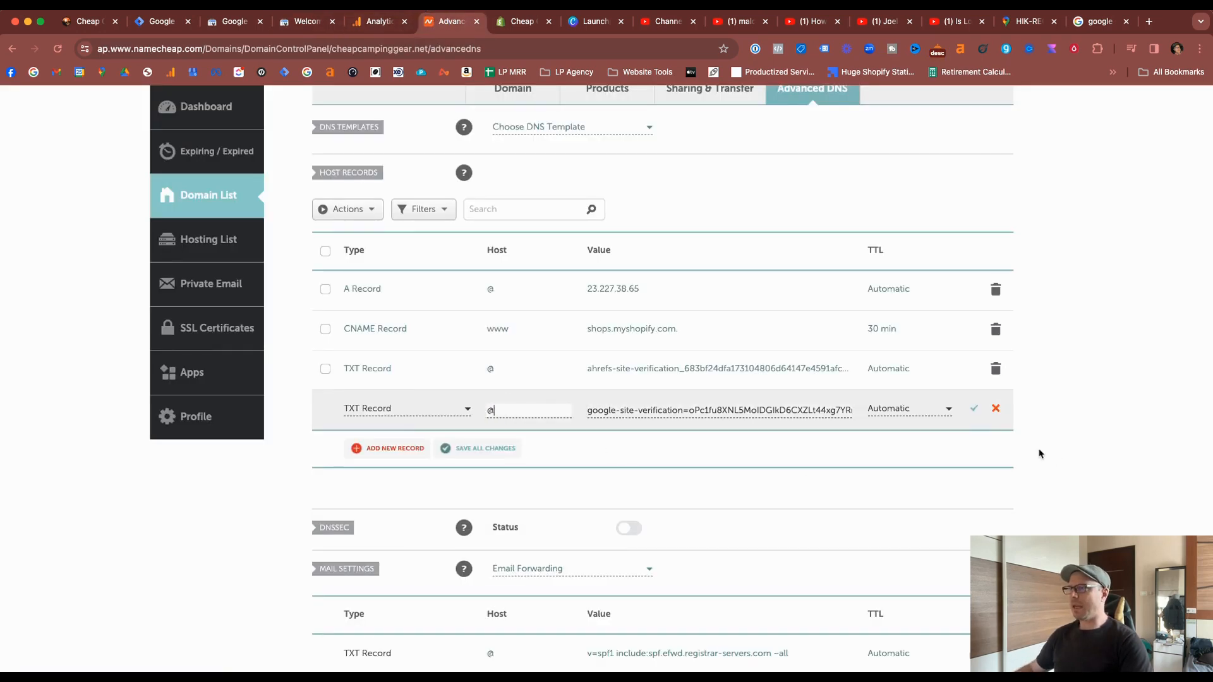
pyautogui.click(973, 409)
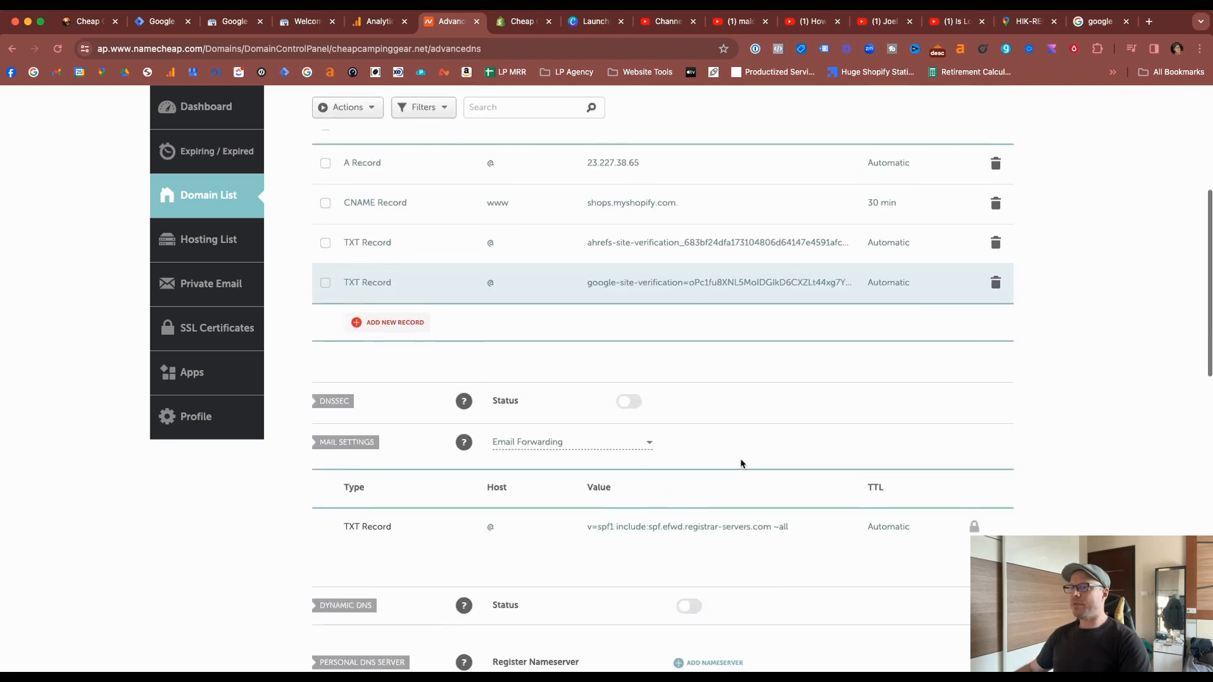
# Verify the domain property via DNS, retrying once after a failed attempt, and finish
pyautogui.click(306, 22)
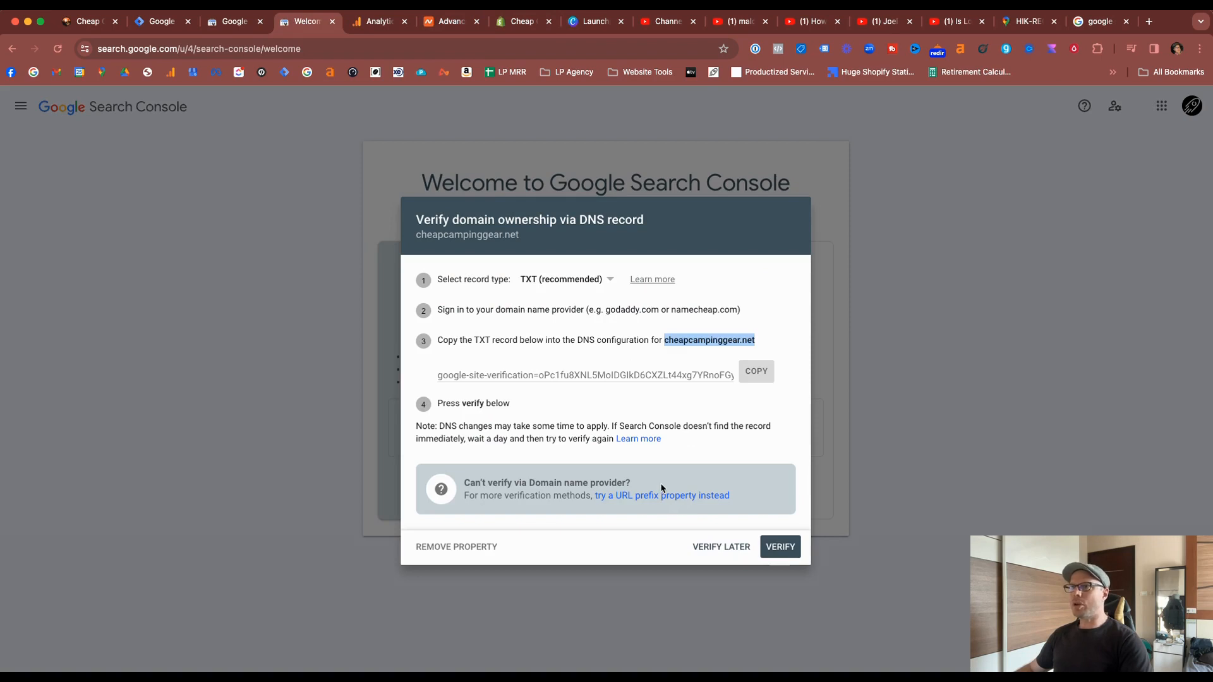
pyautogui.click(780, 547)
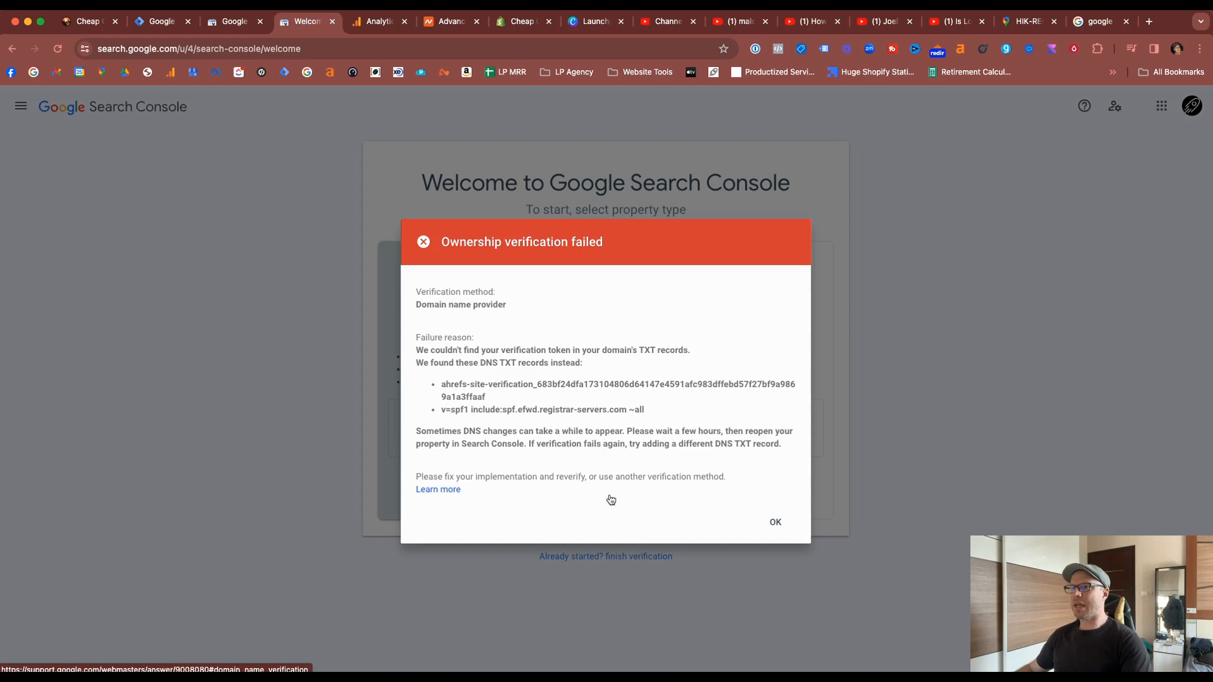
pyautogui.click(775, 522)
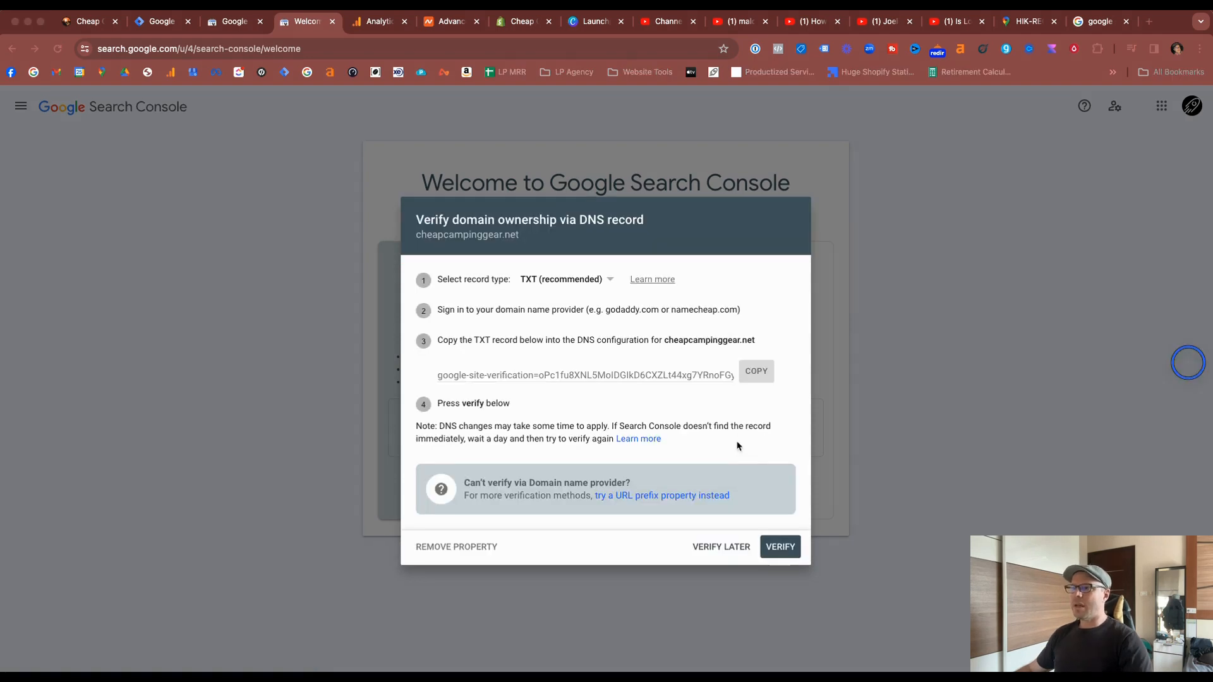
pyautogui.click(780, 547)
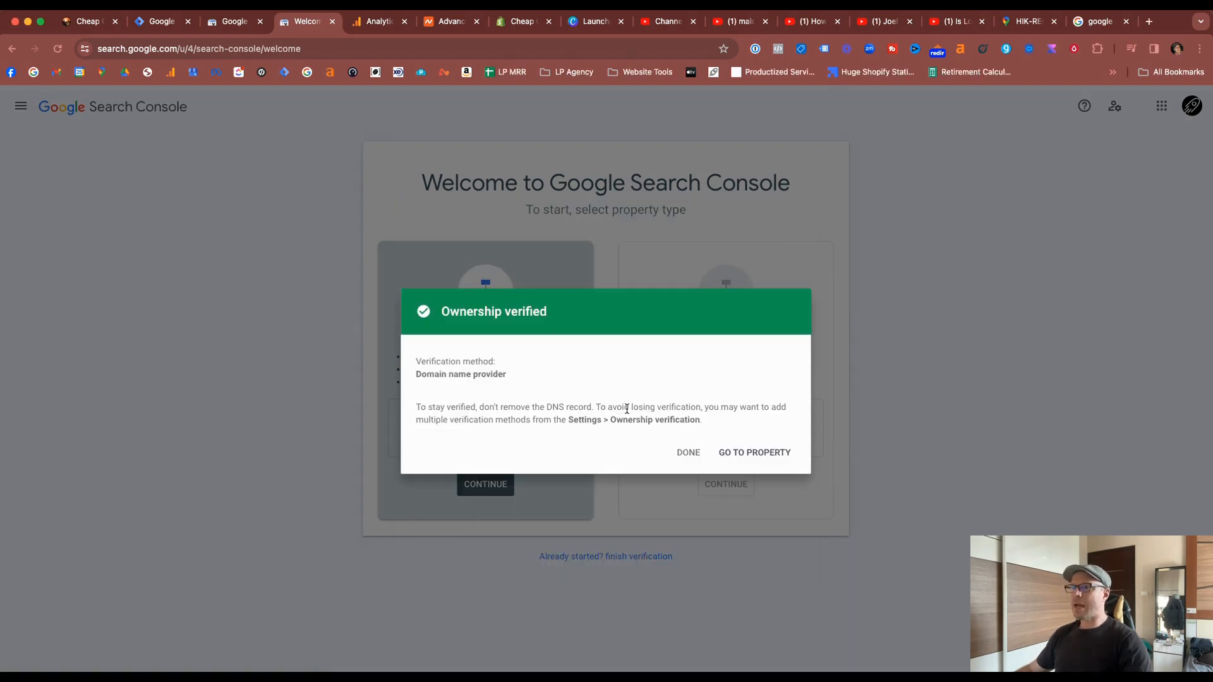
pyautogui.click(688, 453)
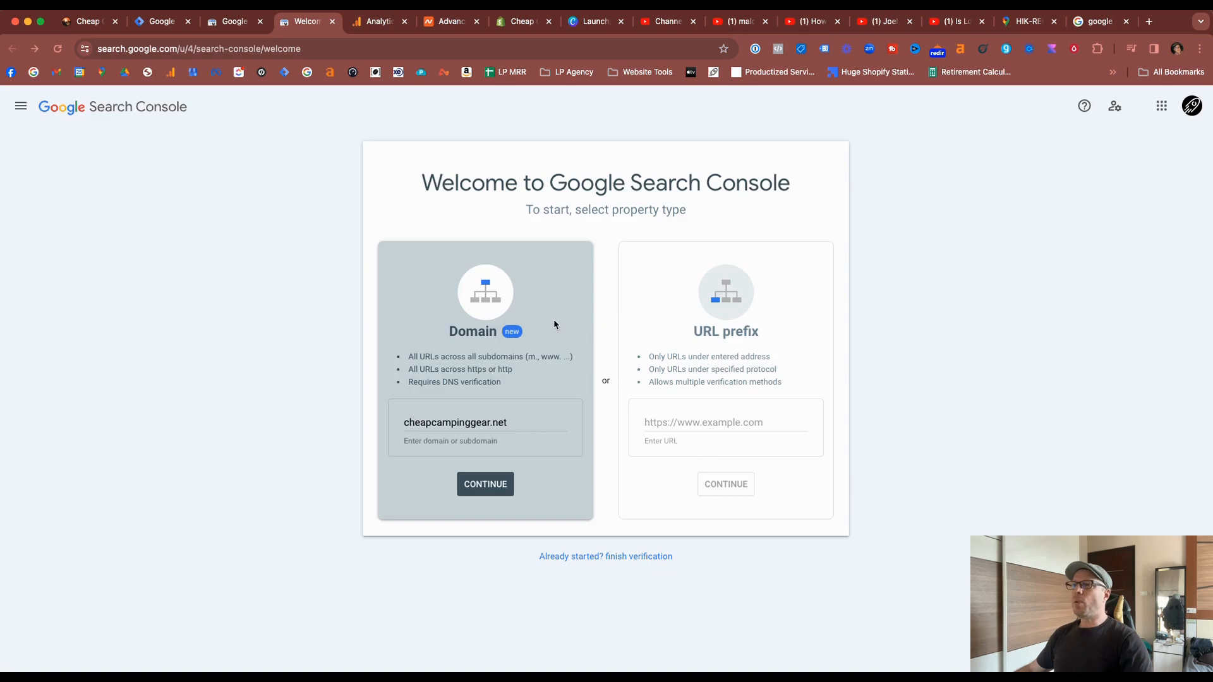
pyautogui.moveTo(586, 350)
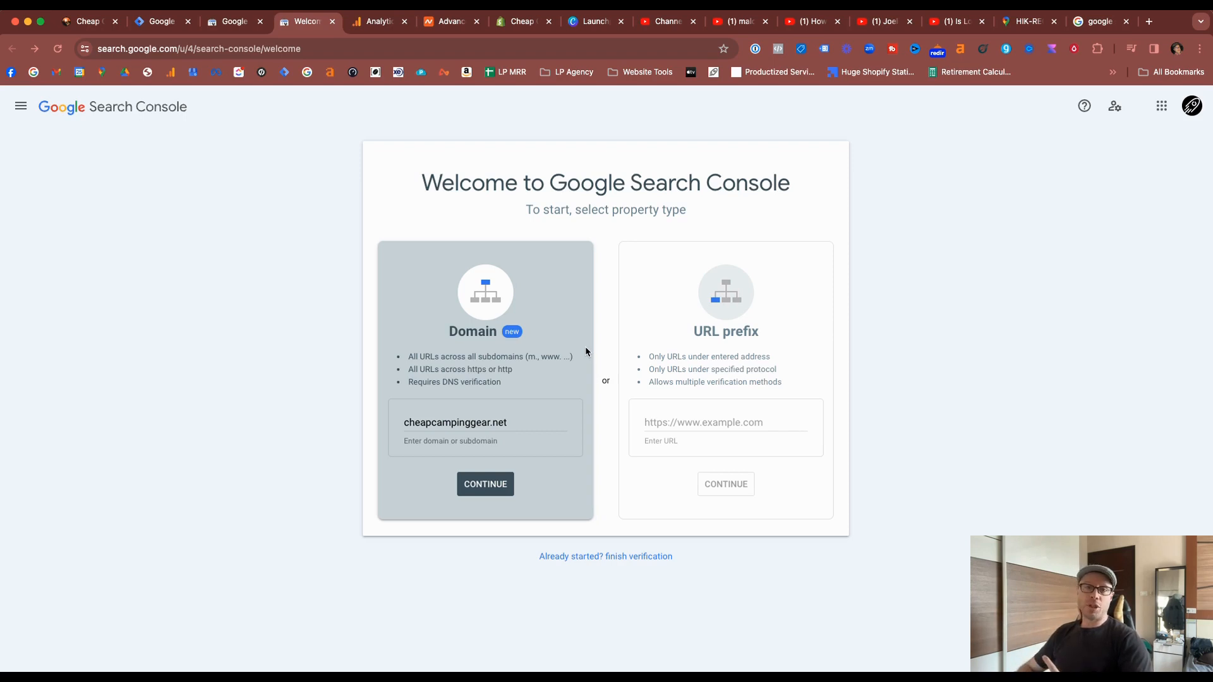
pyautogui.moveTo(607, 445)
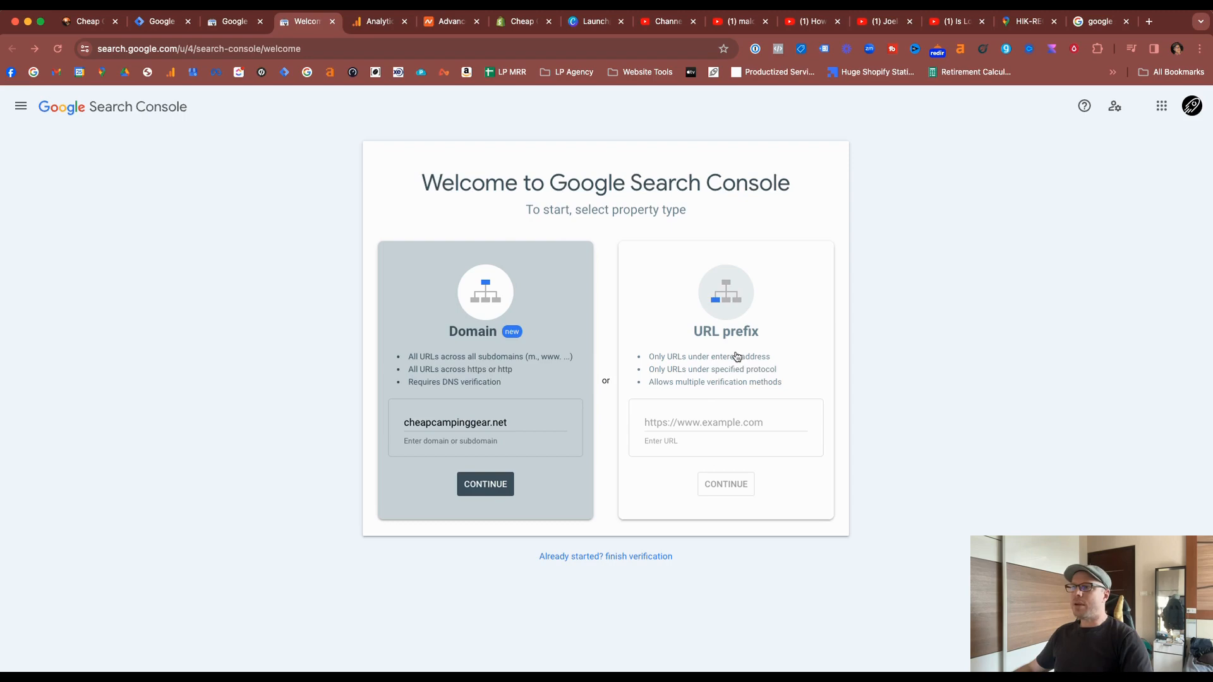
pyautogui.moveTo(707, 346)
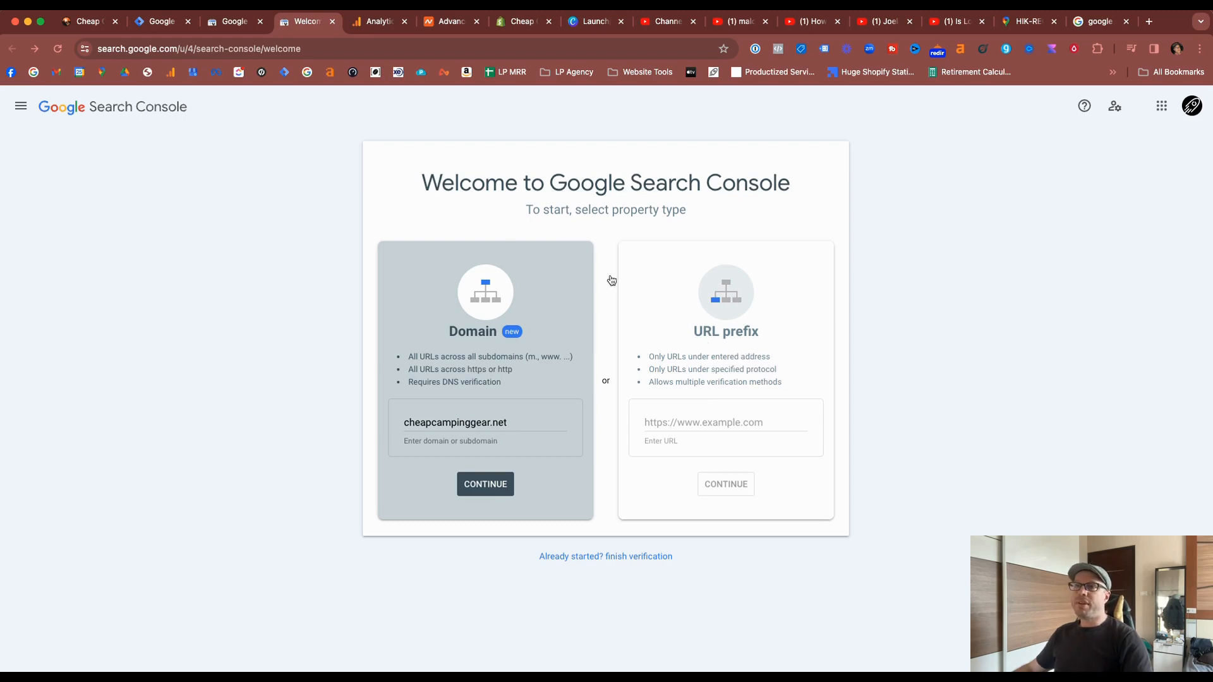
# Bring up the live cheapcampinggear.net storefront to take its web address
pyautogui.click(85, 22)
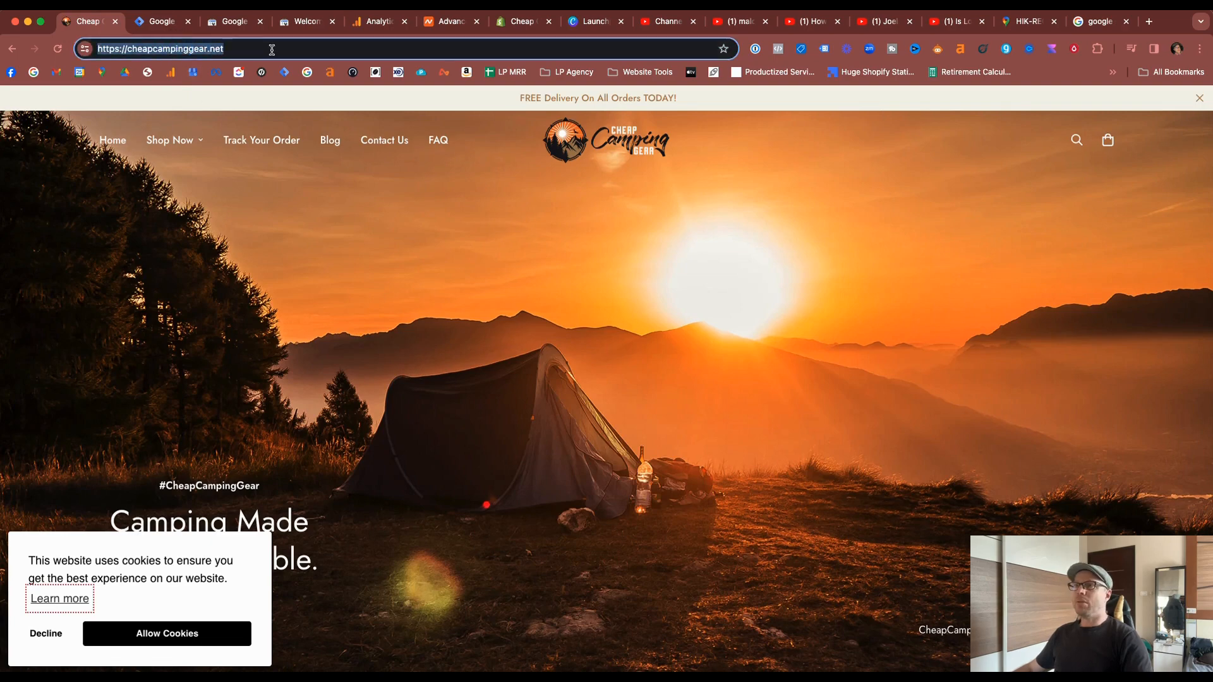
pyautogui.click(305, 21)
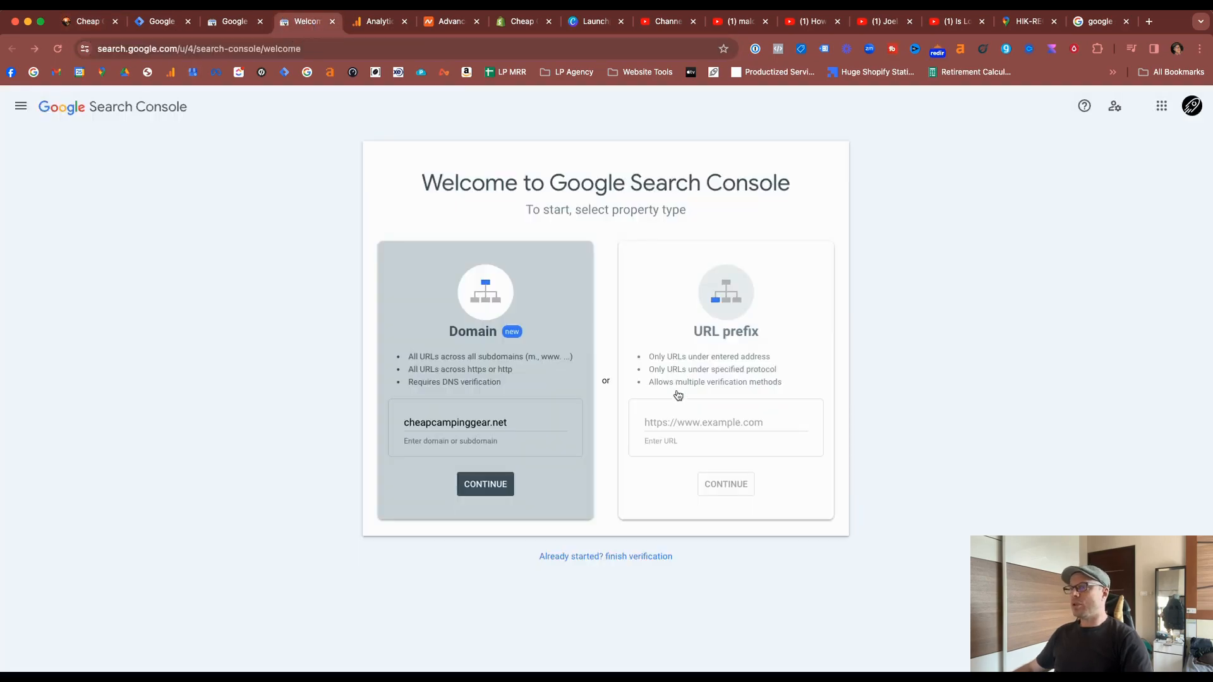
pyautogui.write('https://cheapcampinggear.net/')
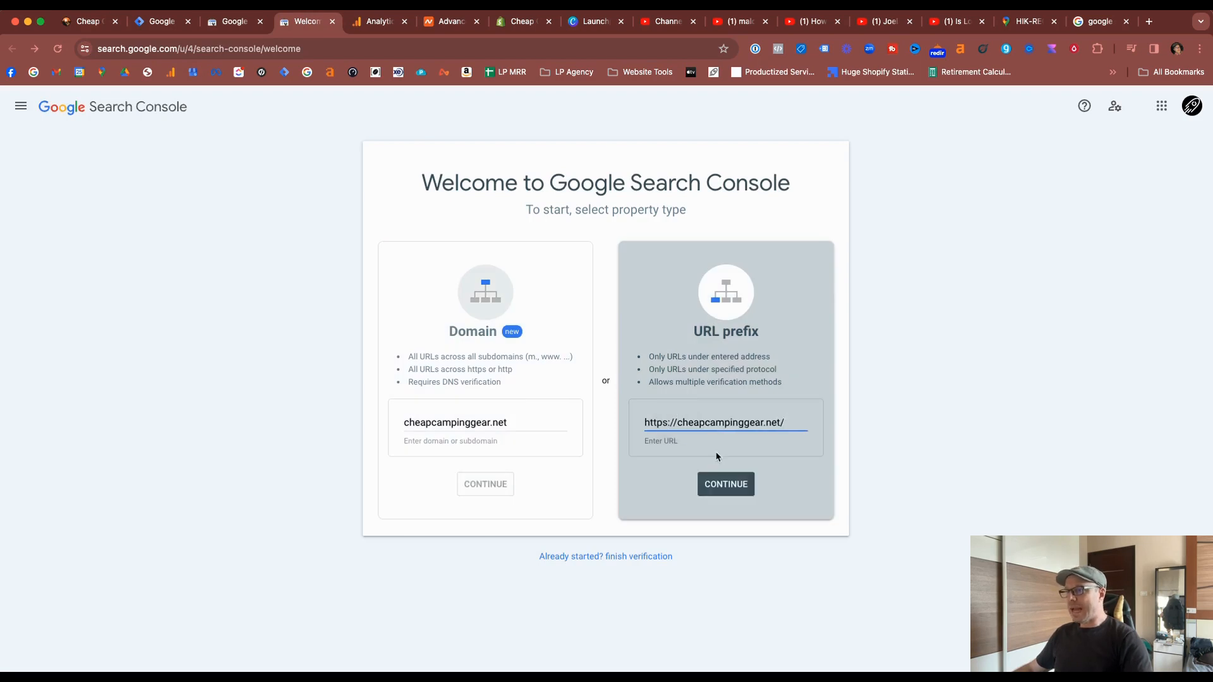
pyautogui.moveTo(718, 451)
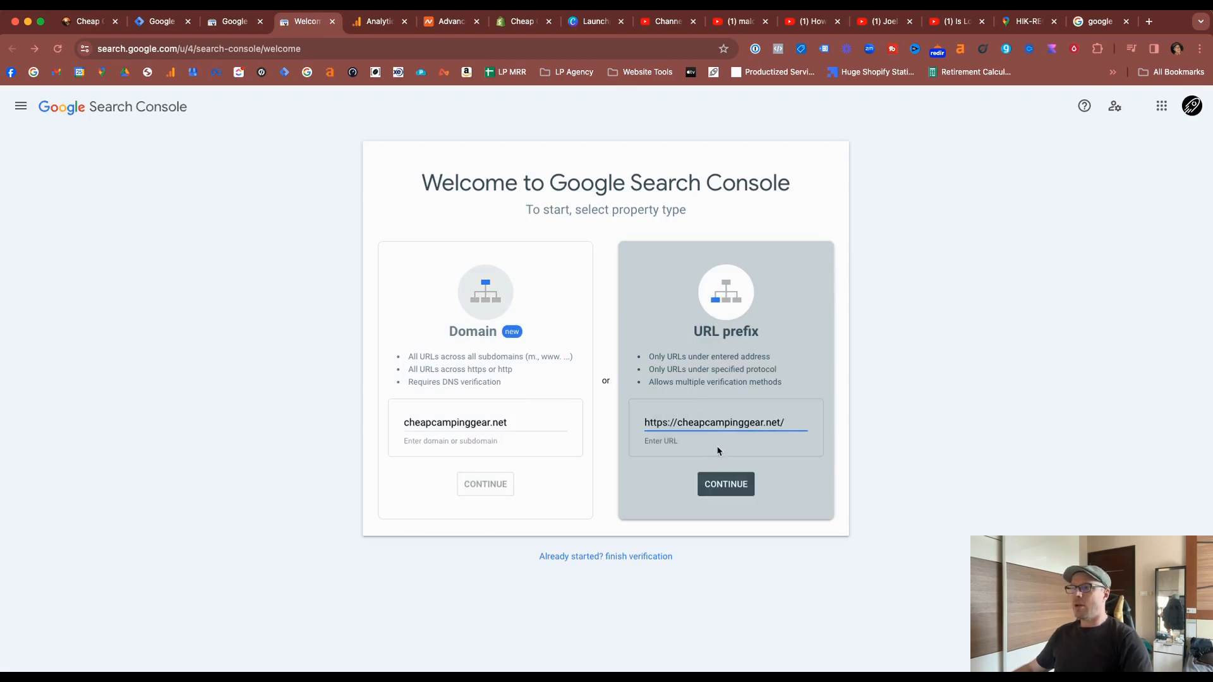
pyautogui.click(725, 484)
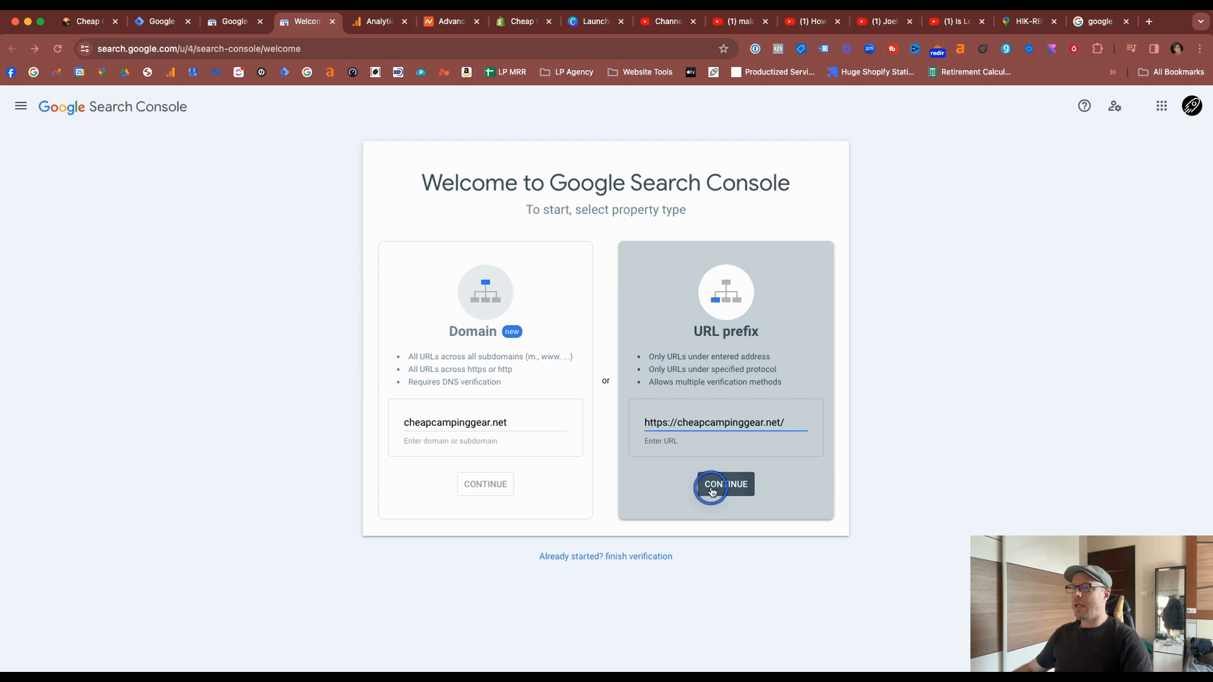
pyautogui.click(725, 484)
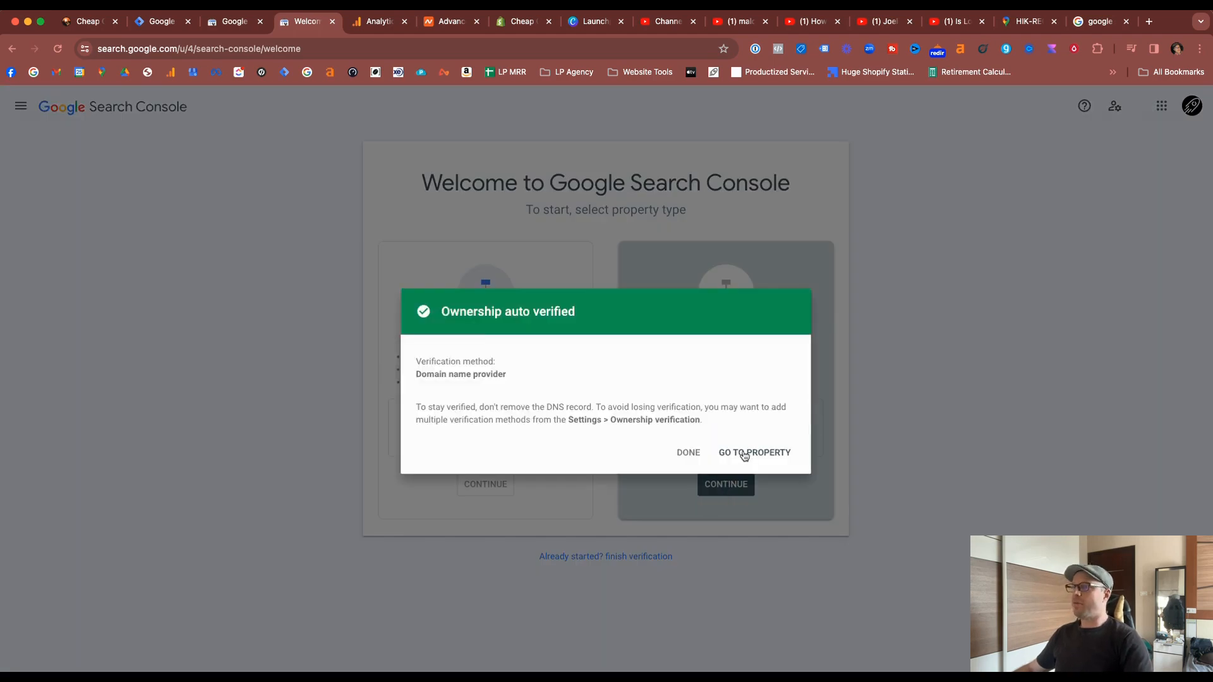
pyautogui.click(754, 452)
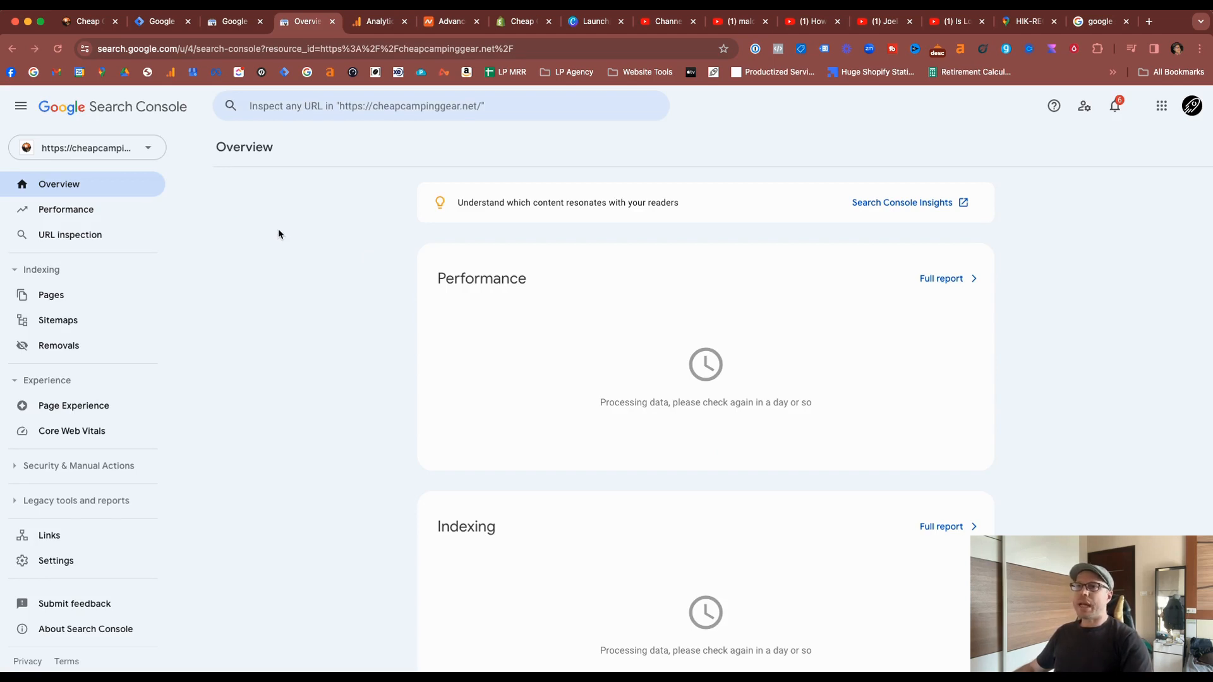
pyautogui.click(86, 148)
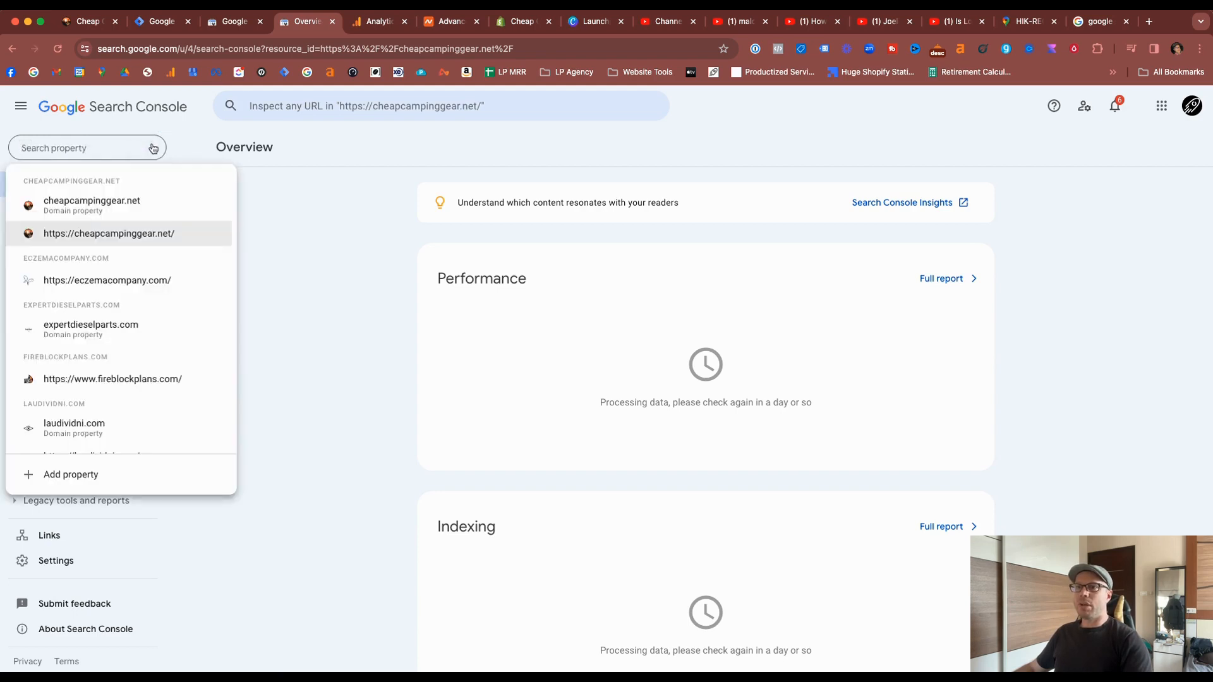
pyautogui.click(108, 233)
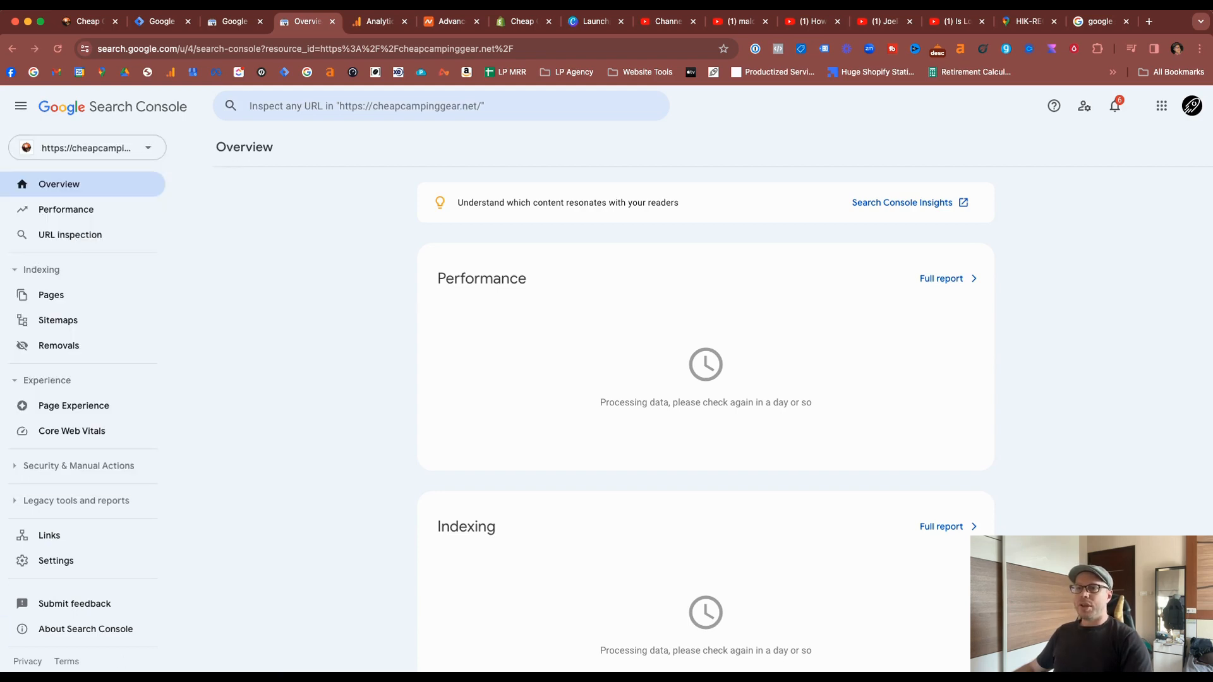
pyautogui.moveTo(55, 560)
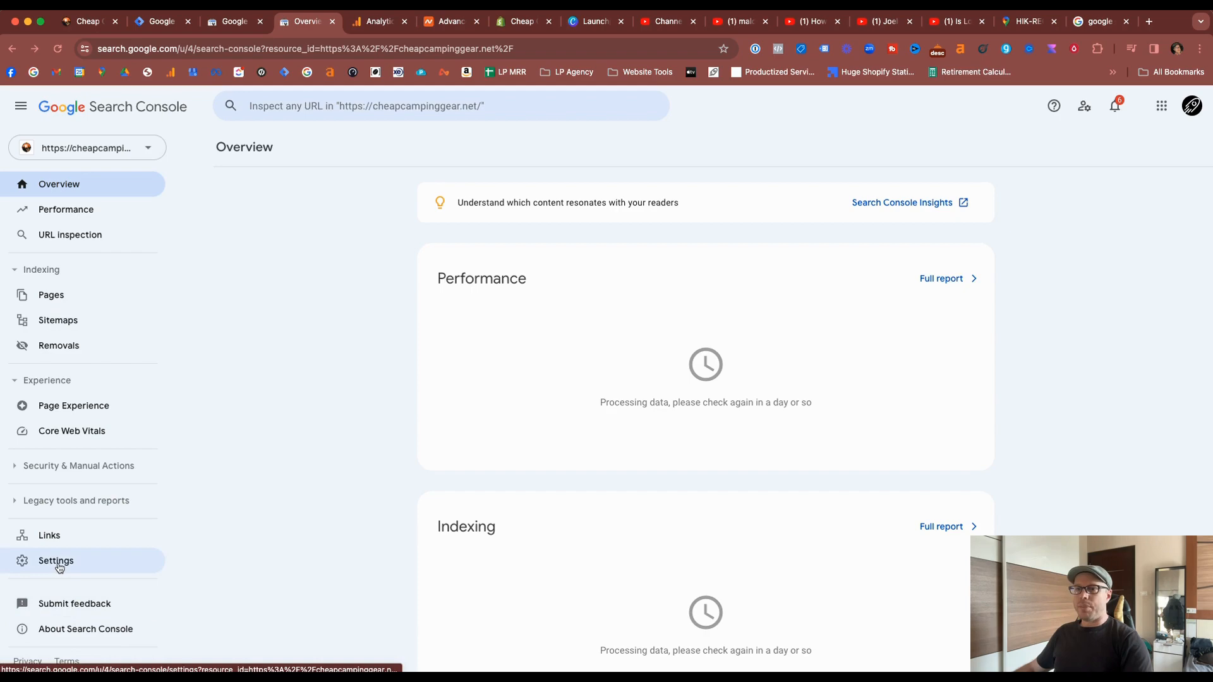
# In Settings, try Google Analytics verification (fails) and review Ownership verification methods
pyautogui.click(55, 560)
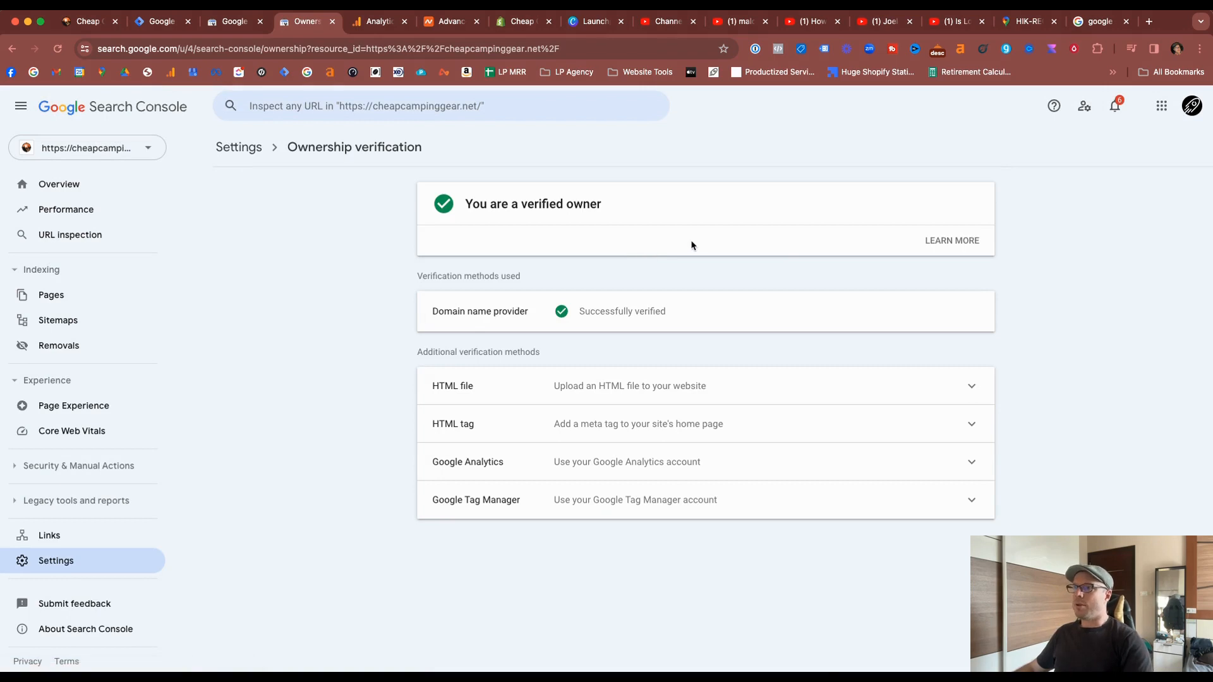
pyautogui.moveTo(873, 598)
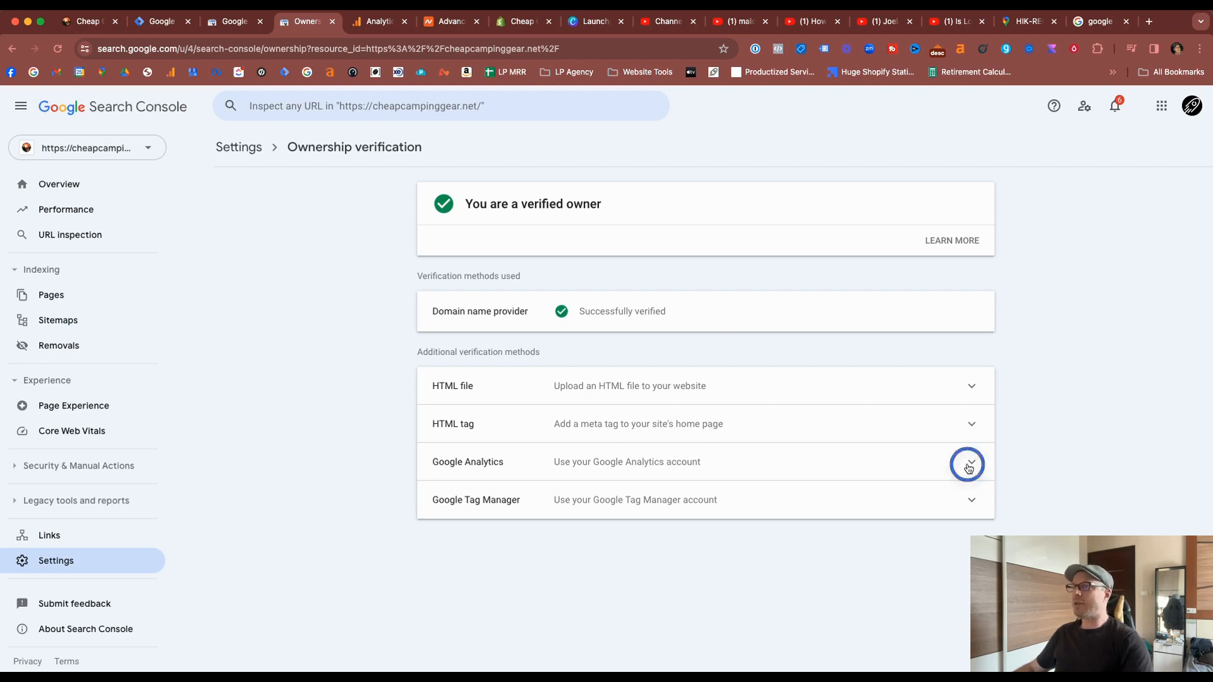
pyautogui.click(966, 466)
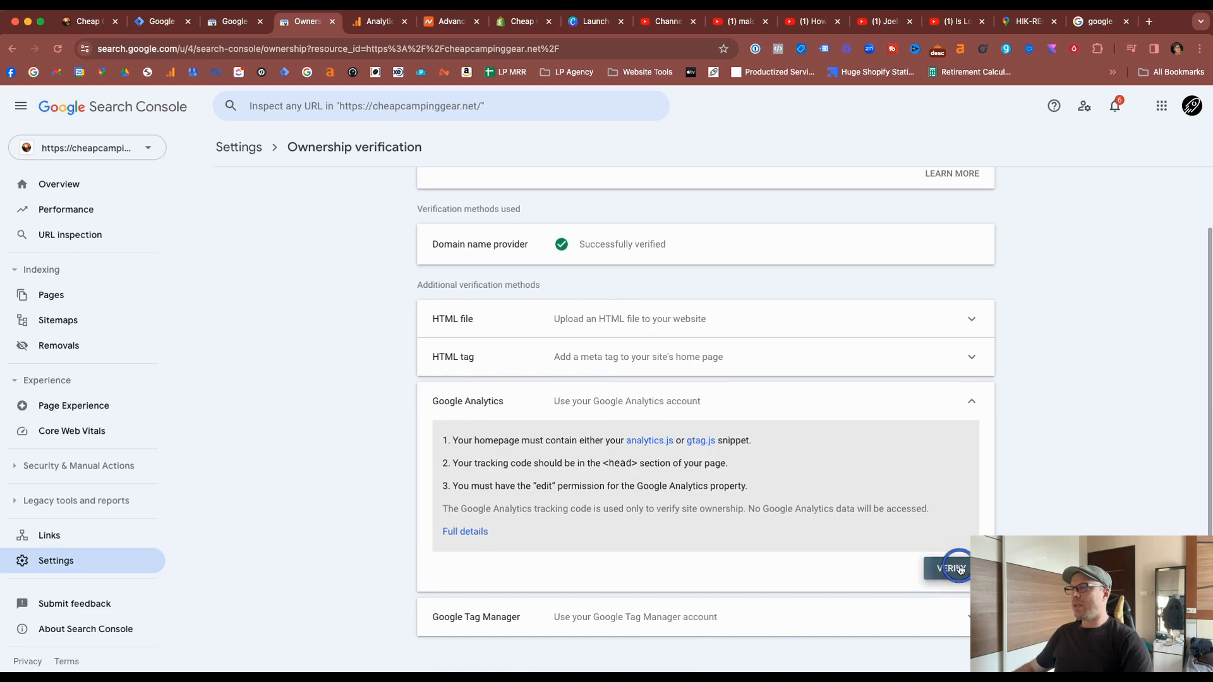
pyautogui.click(950, 565)
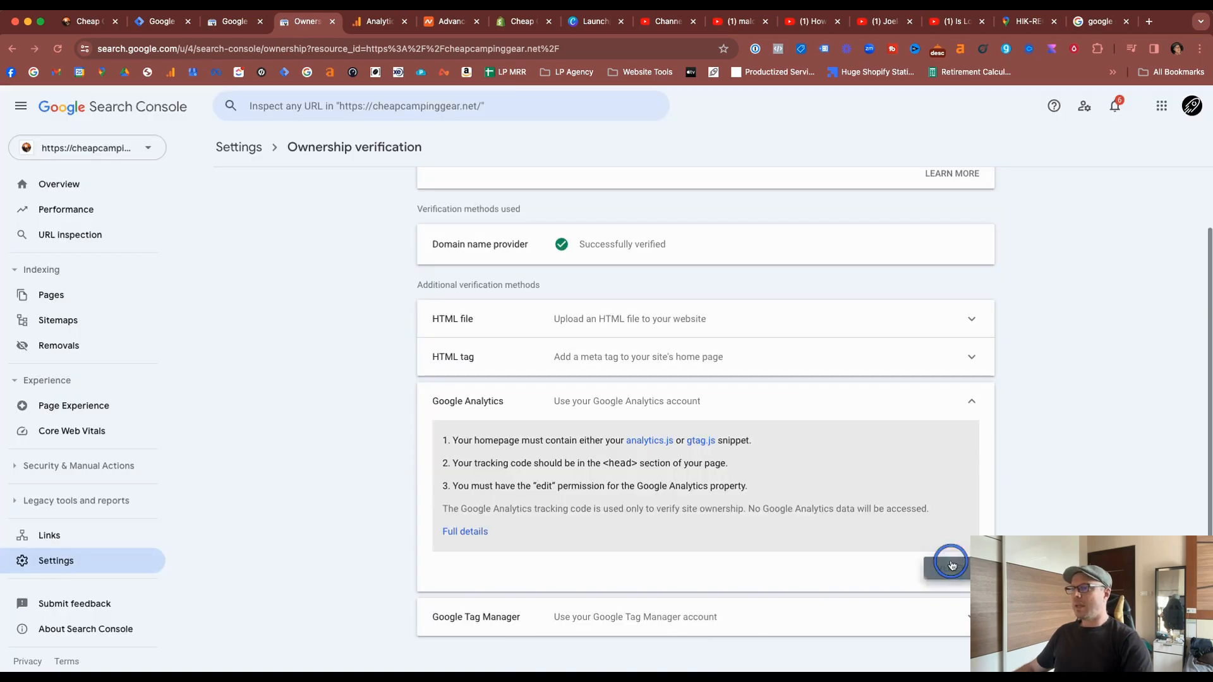
pyautogui.click(951, 565)
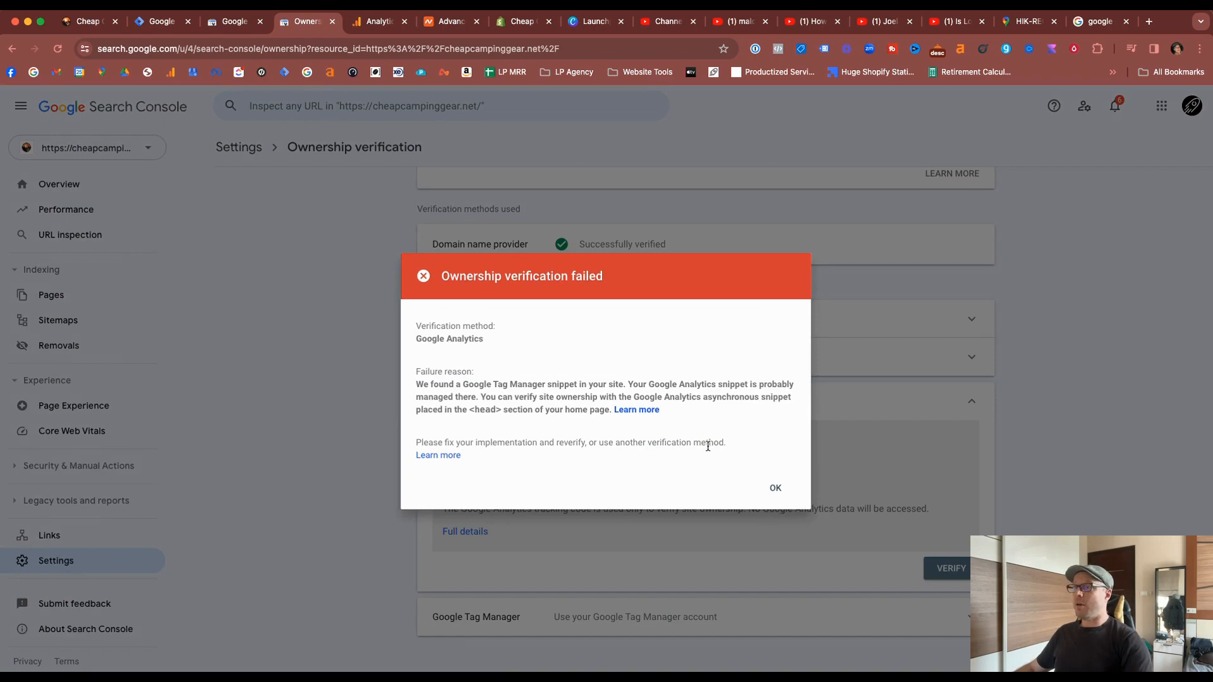
pyautogui.click(774, 488)
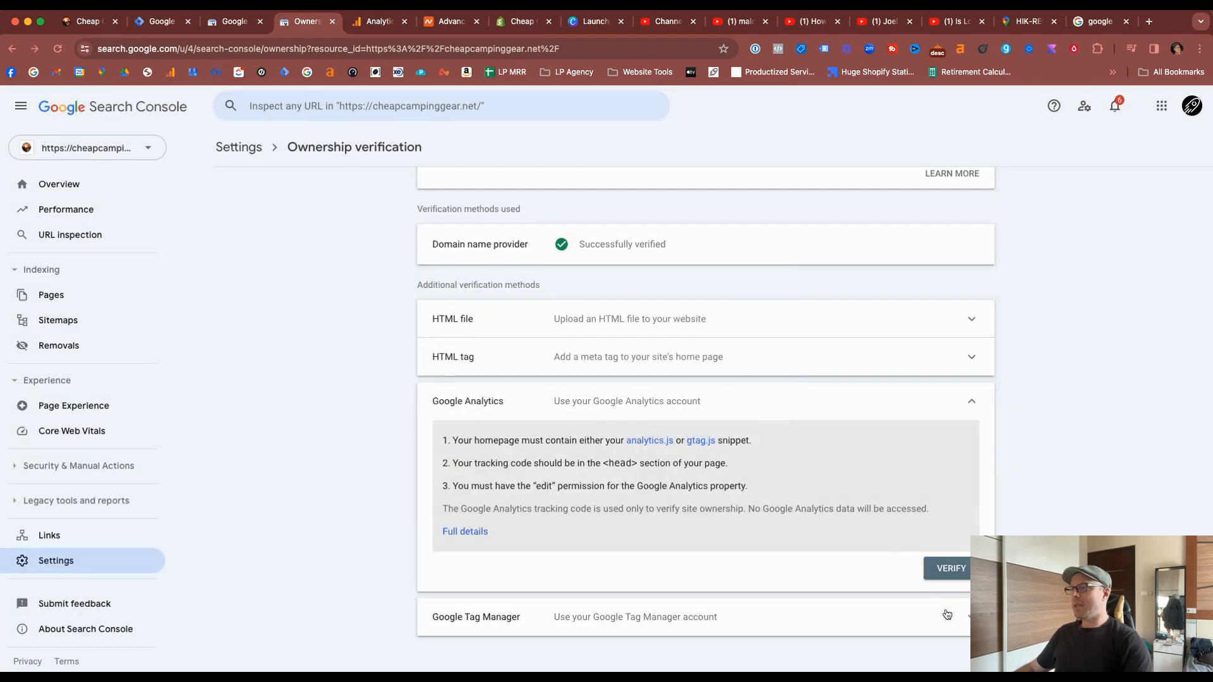
pyautogui.click(950, 567)
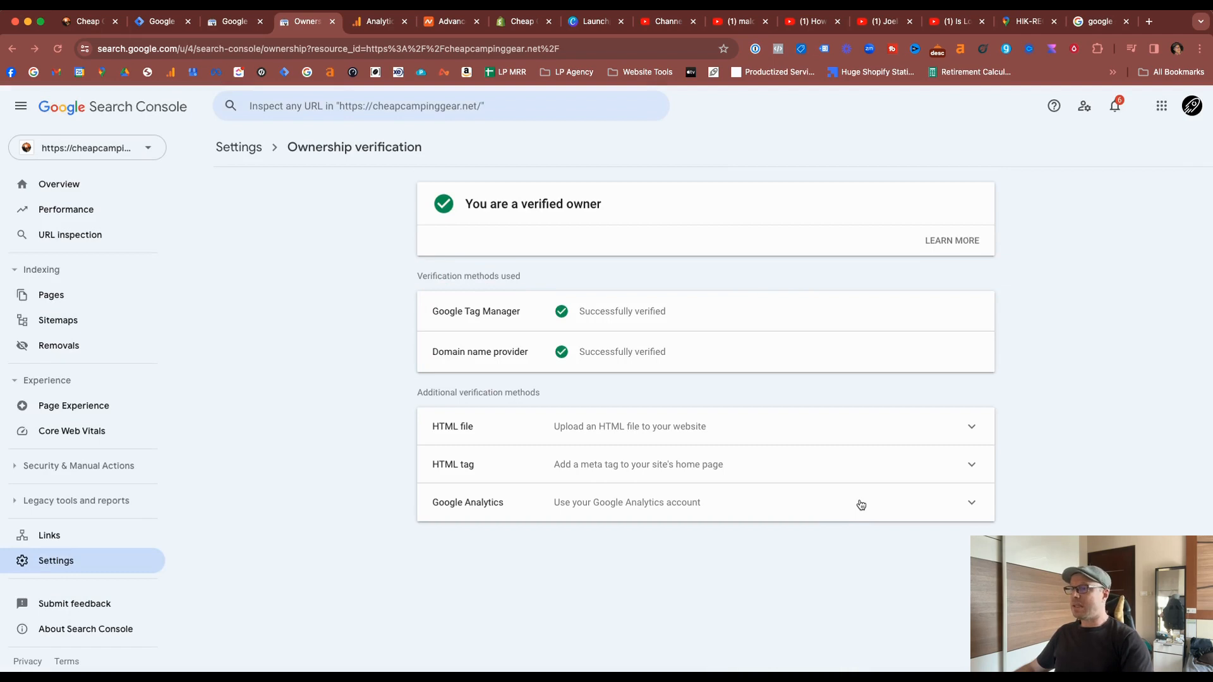
pyautogui.moveTo(575, 406)
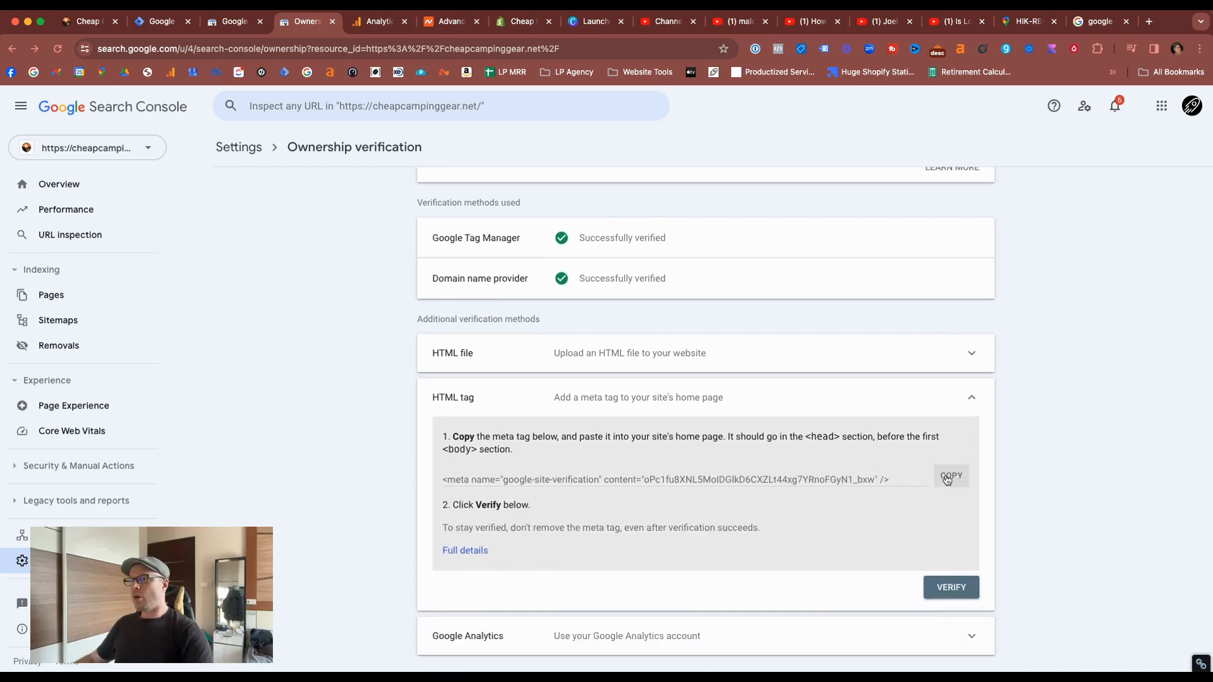
# Copy the HTML site-verification meta tag and highlight its placement instructions
pyautogui.click(951, 476)
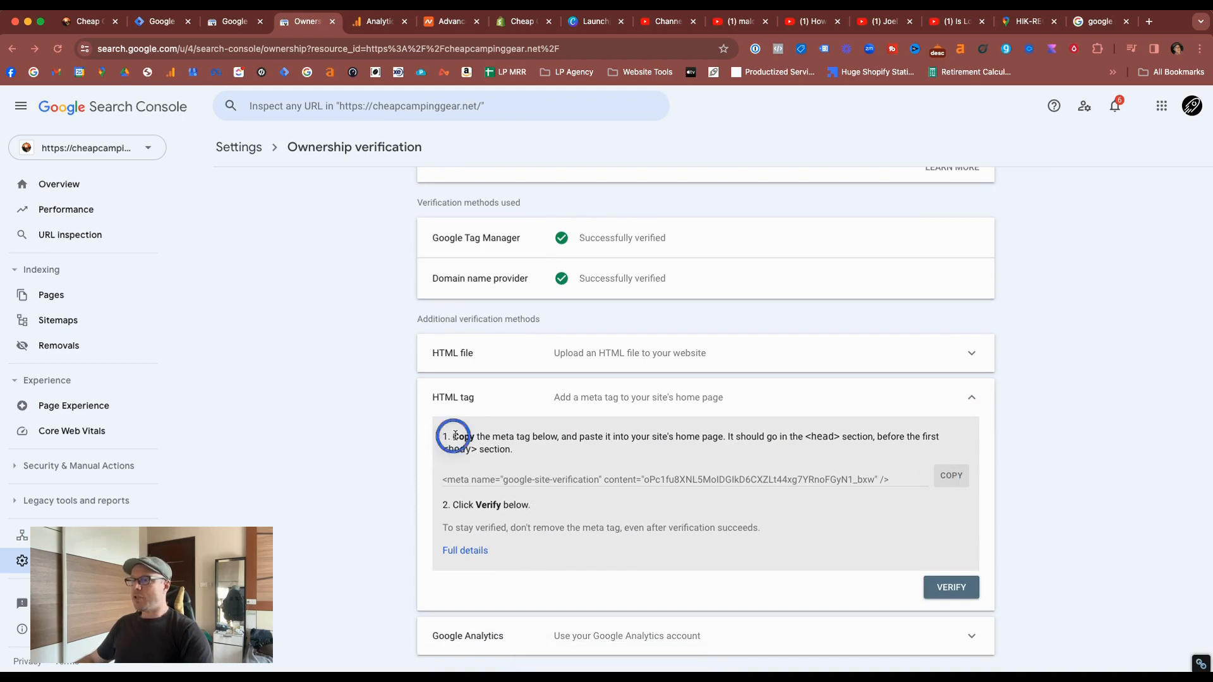
pyautogui.moveTo(454, 436); pyautogui.dragTo(920, 456)
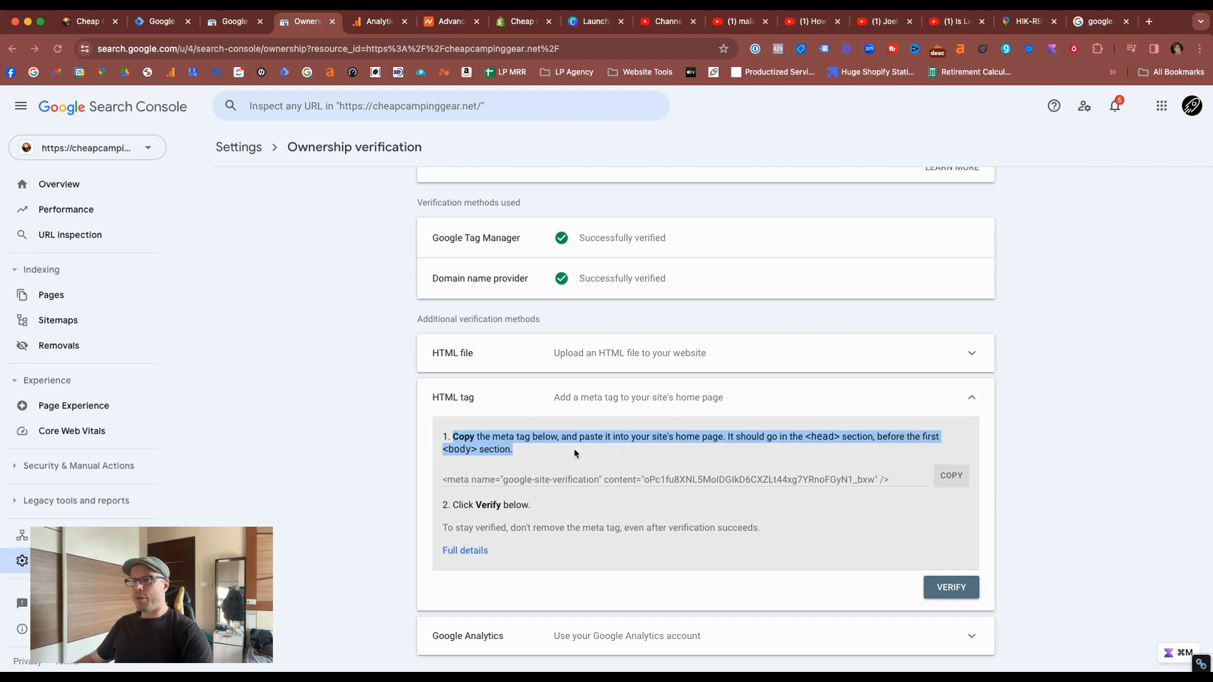
# In Shopify admin, go to Online Store themes and edit the current theme's code
pyautogui.click(523, 21)
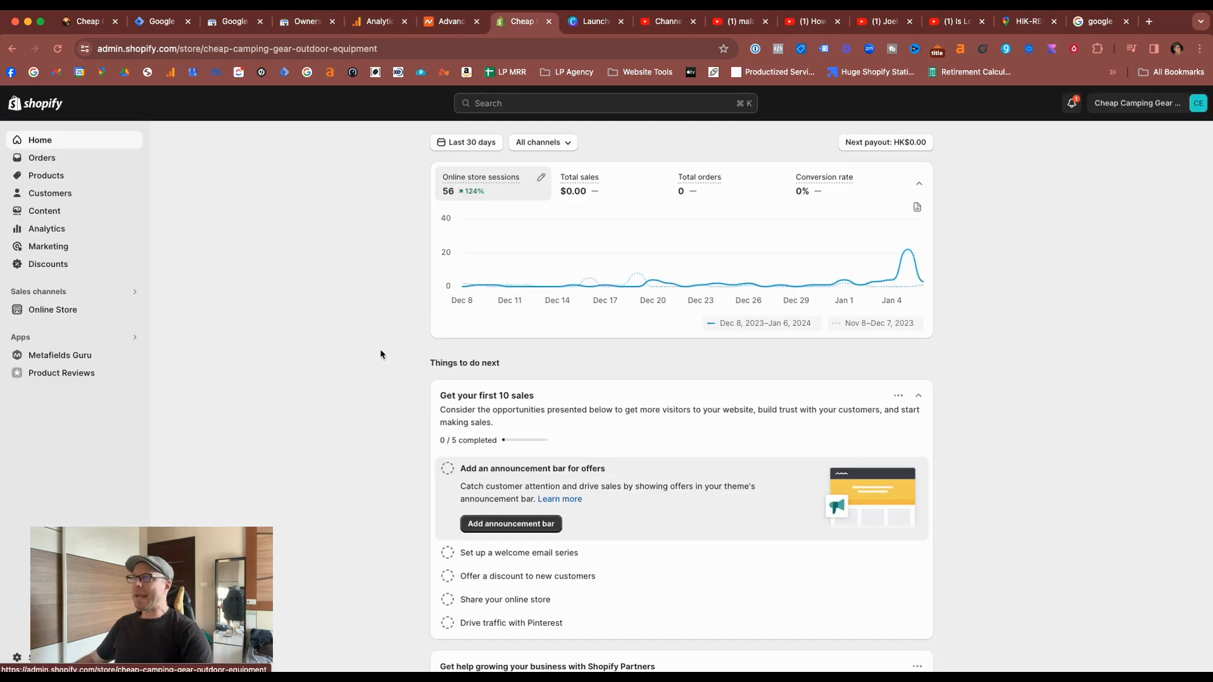
pyautogui.moveTo(335, 356)
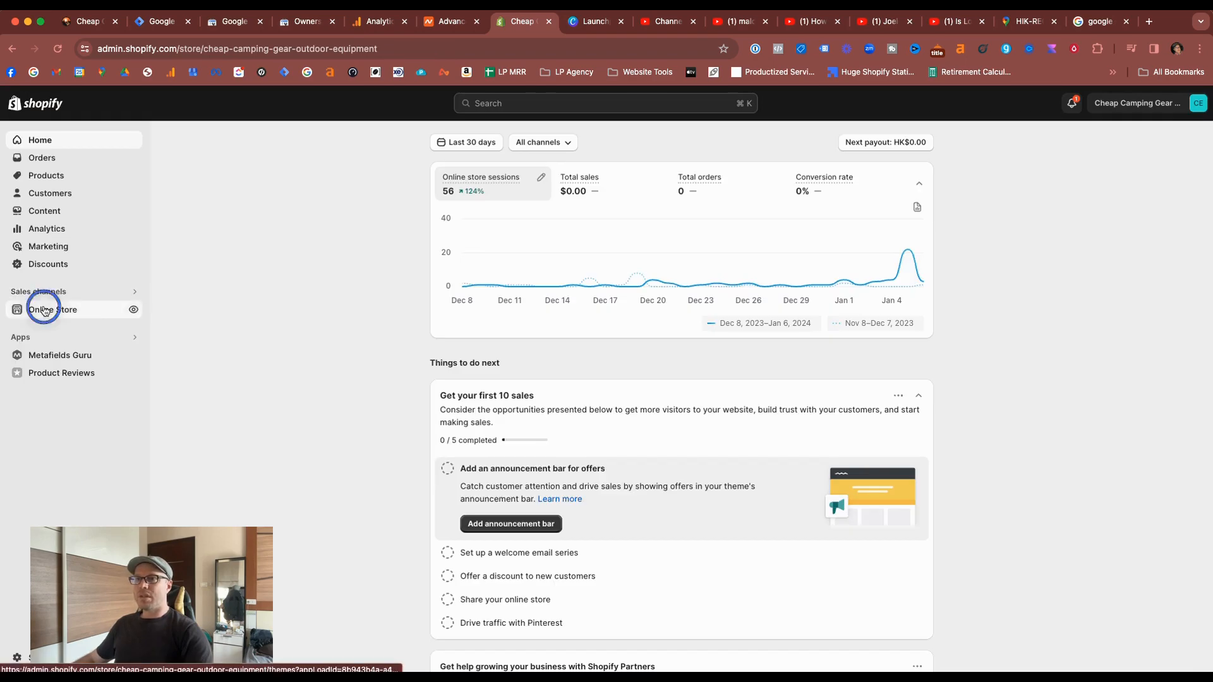
pyautogui.click(53, 310)
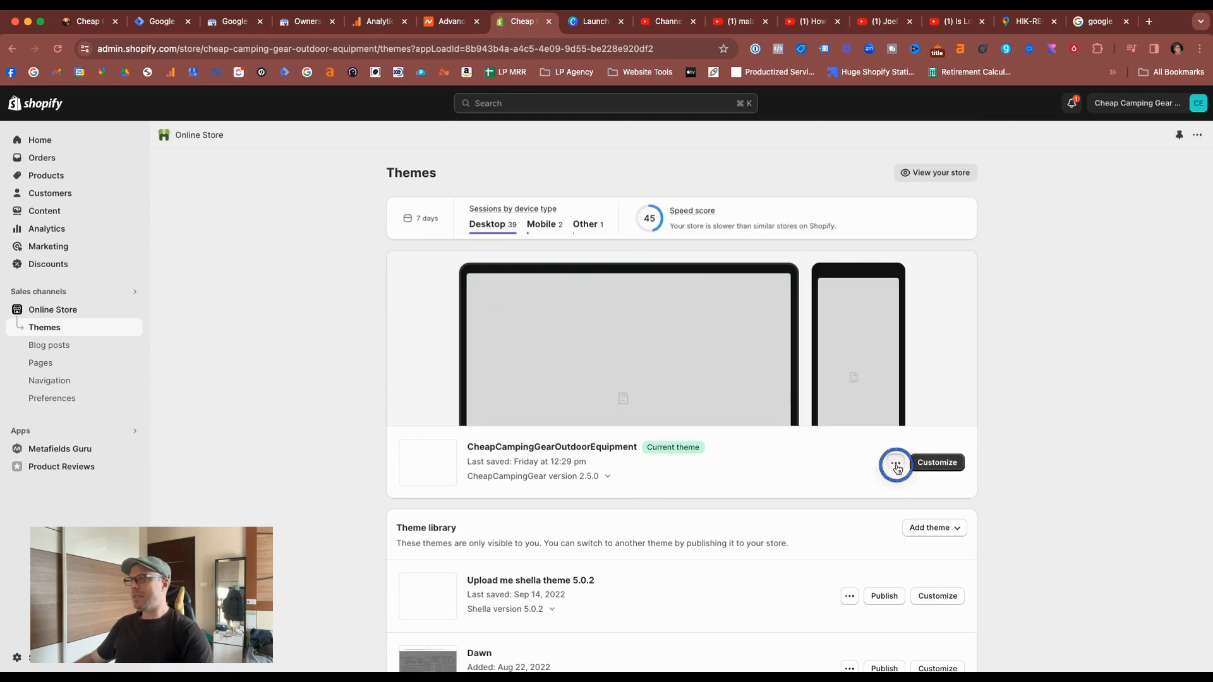
pyautogui.click(896, 462)
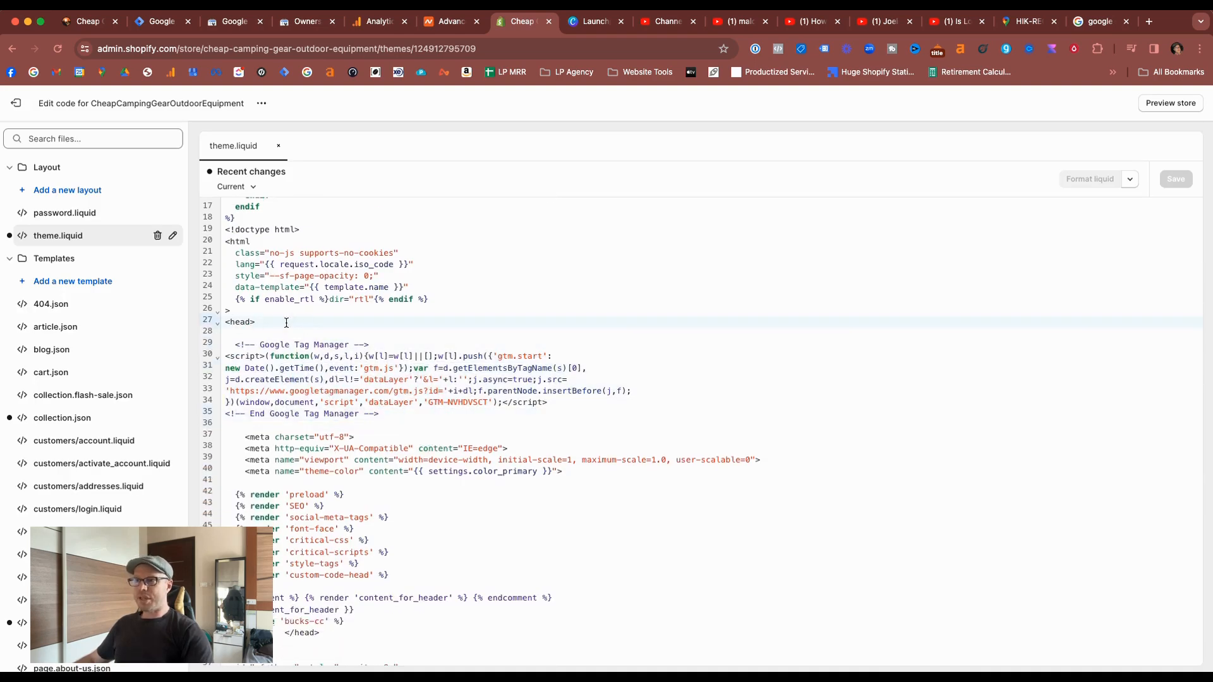
# Paste the google-site-verification meta tag below <head> in theme.liquid and save
pyautogui.press('Enter')
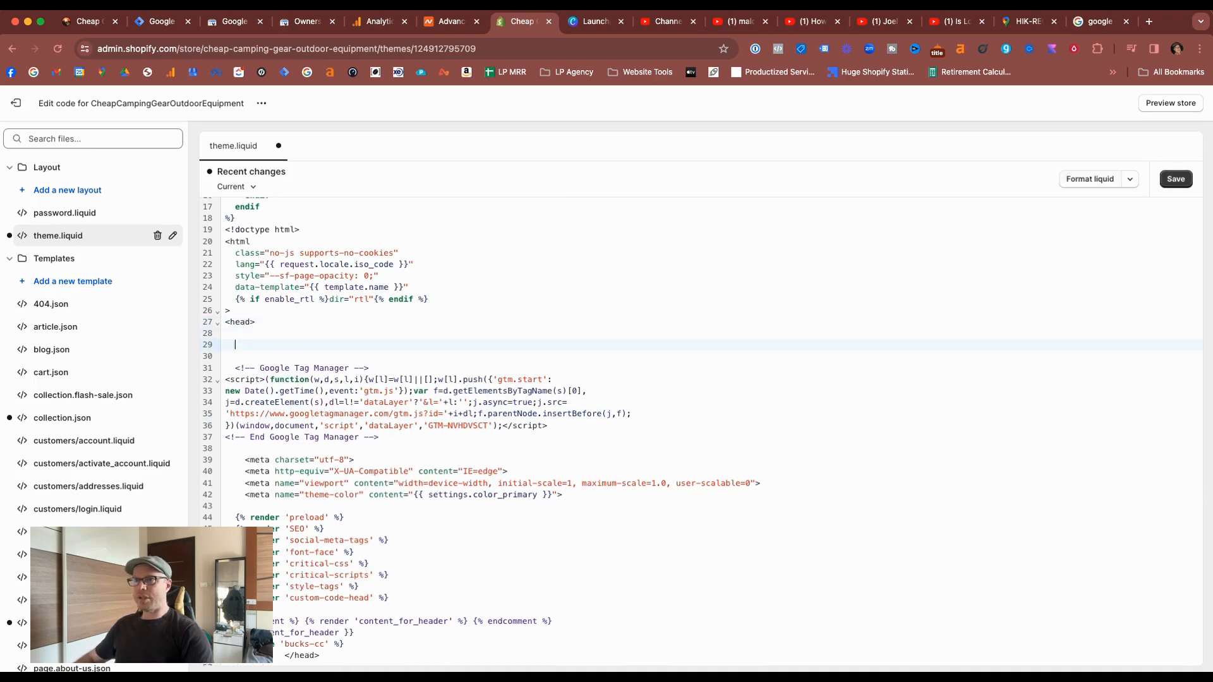
pyautogui.write('<meta name="google-site-verification" content="oPc1fu8XNL5MoIDGIkD6CXZLt44xg7YRnoFGyN1_bxw" />')
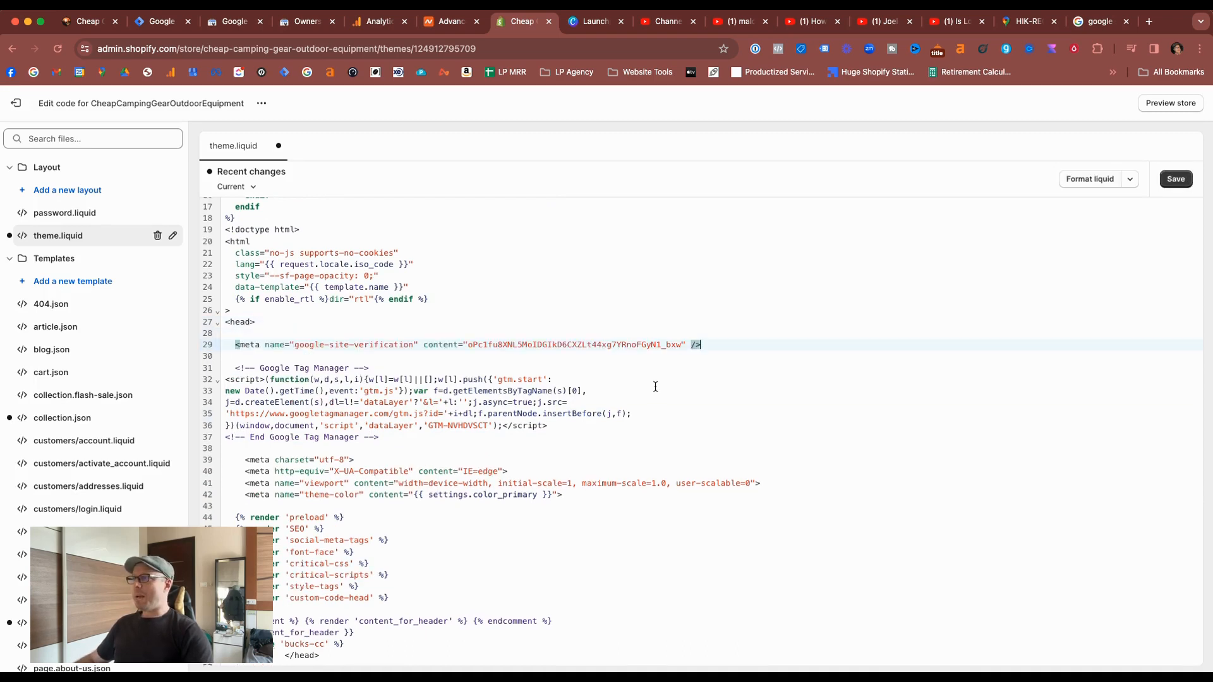
pyautogui.click(1174, 178)
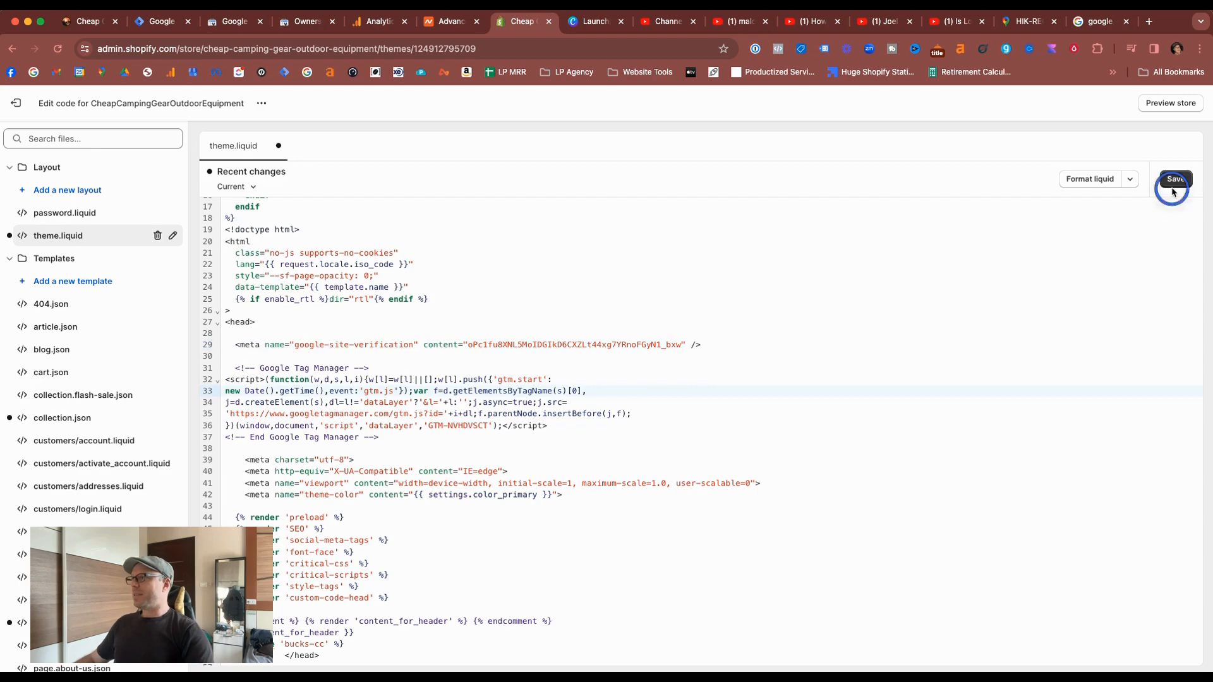
pyautogui.click(1174, 178)
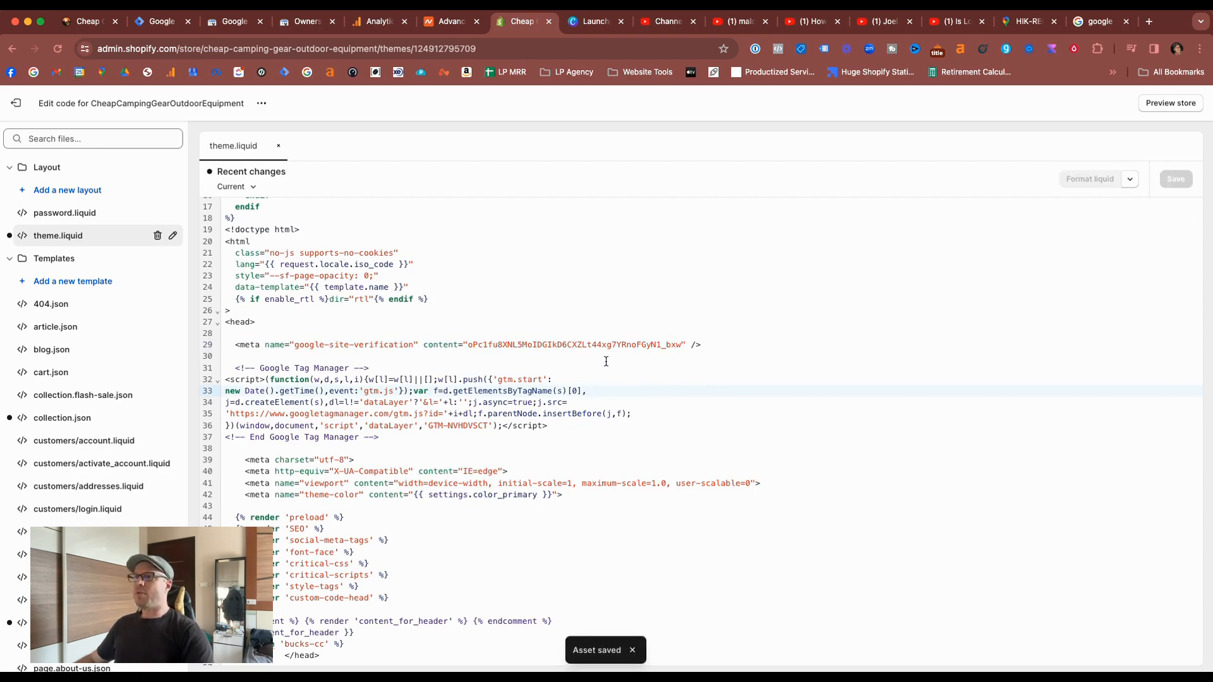
pyautogui.click(306, 21)
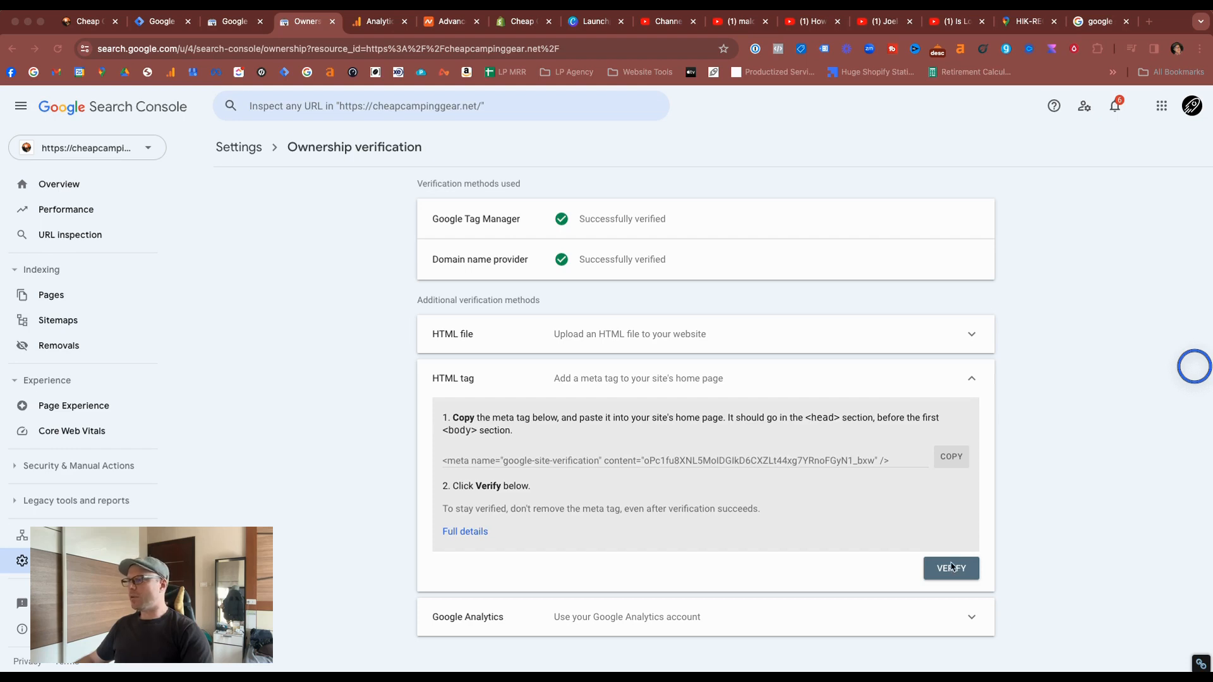
# Verify ownership with the HTML tag method, then return to the Shopify store settings
pyautogui.click(950, 568)
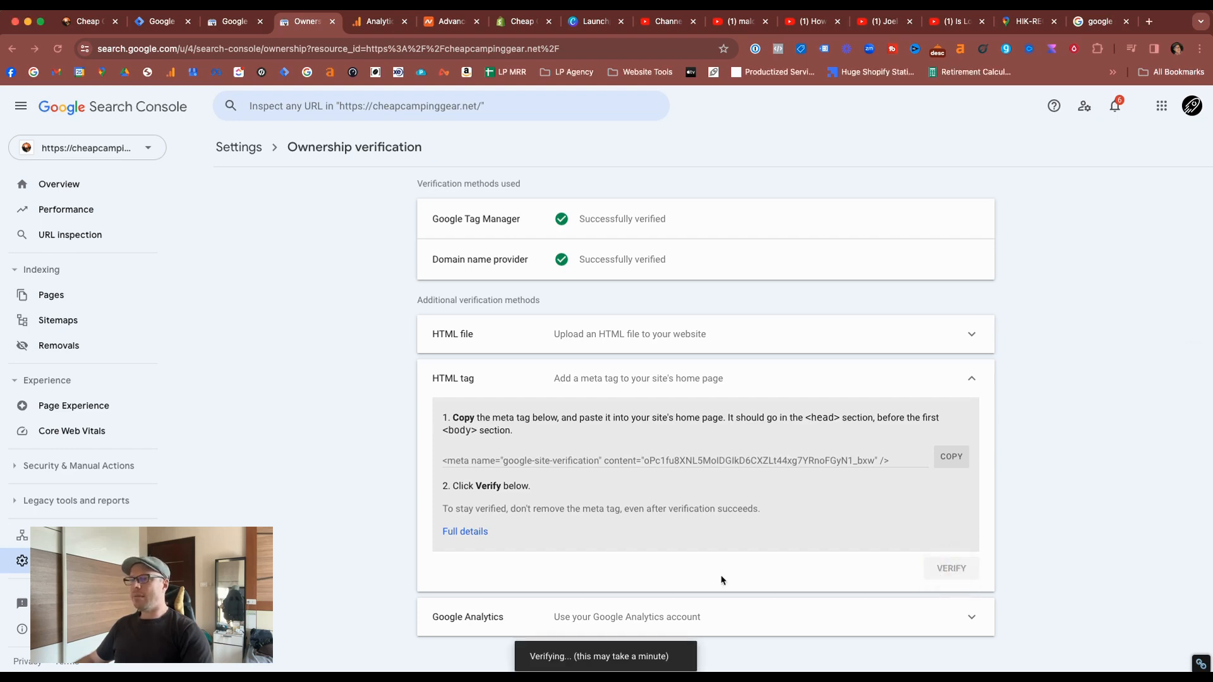
pyautogui.click(950, 568)
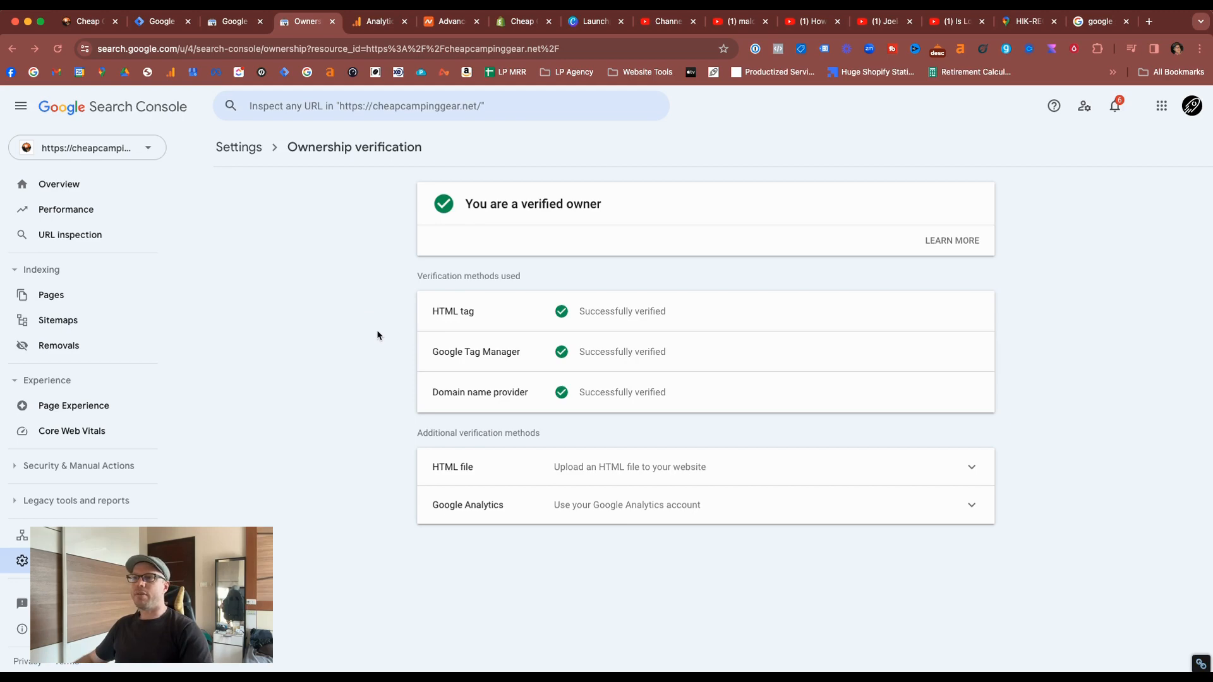
pyautogui.click(525, 21)
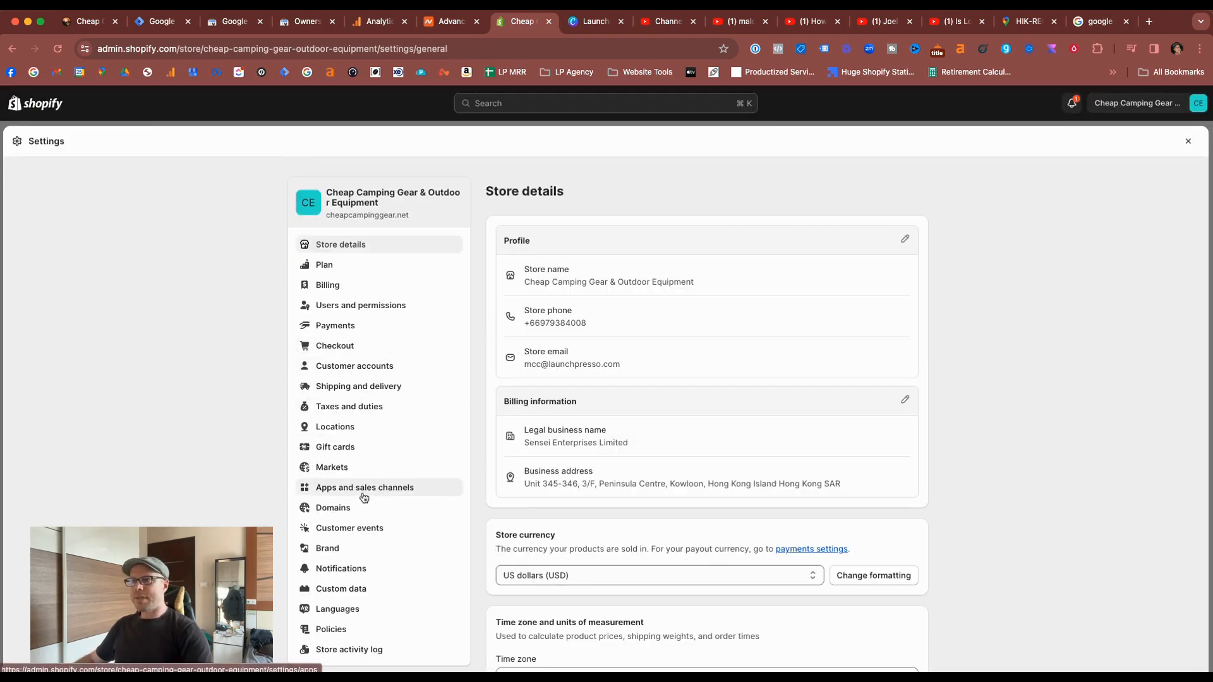
# Find XO Insert Code in the Shopify App Store and install it
pyautogui.click(364, 488)
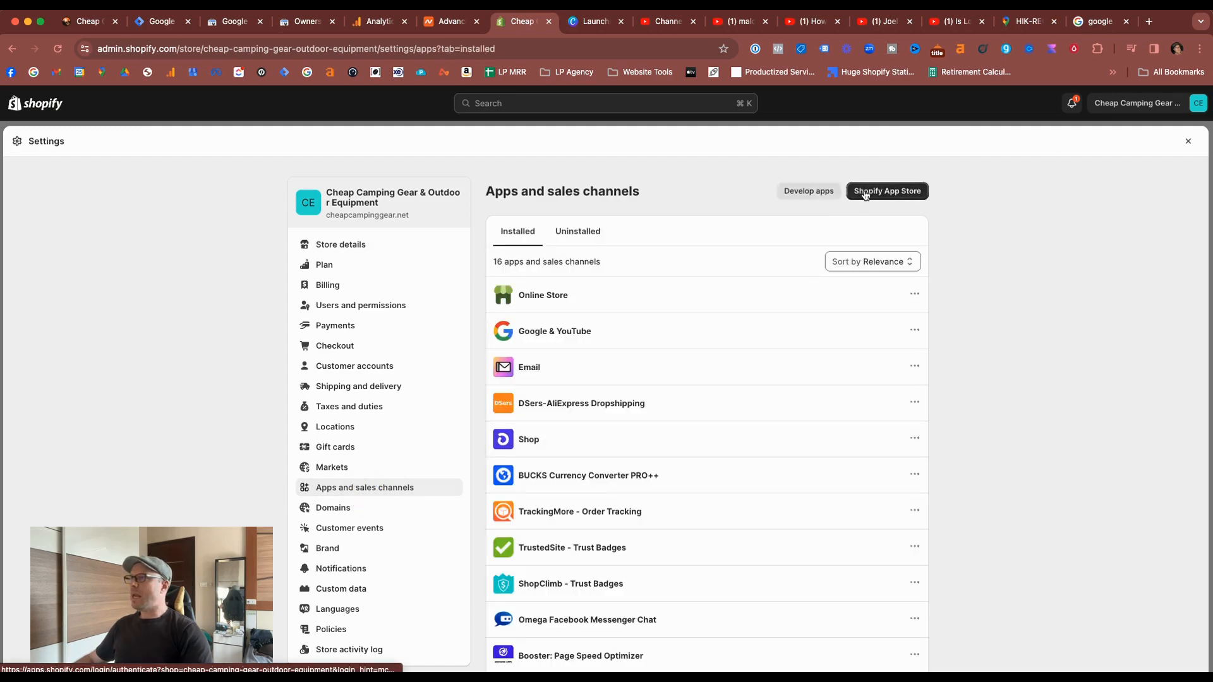
pyautogui.click(887, 191)
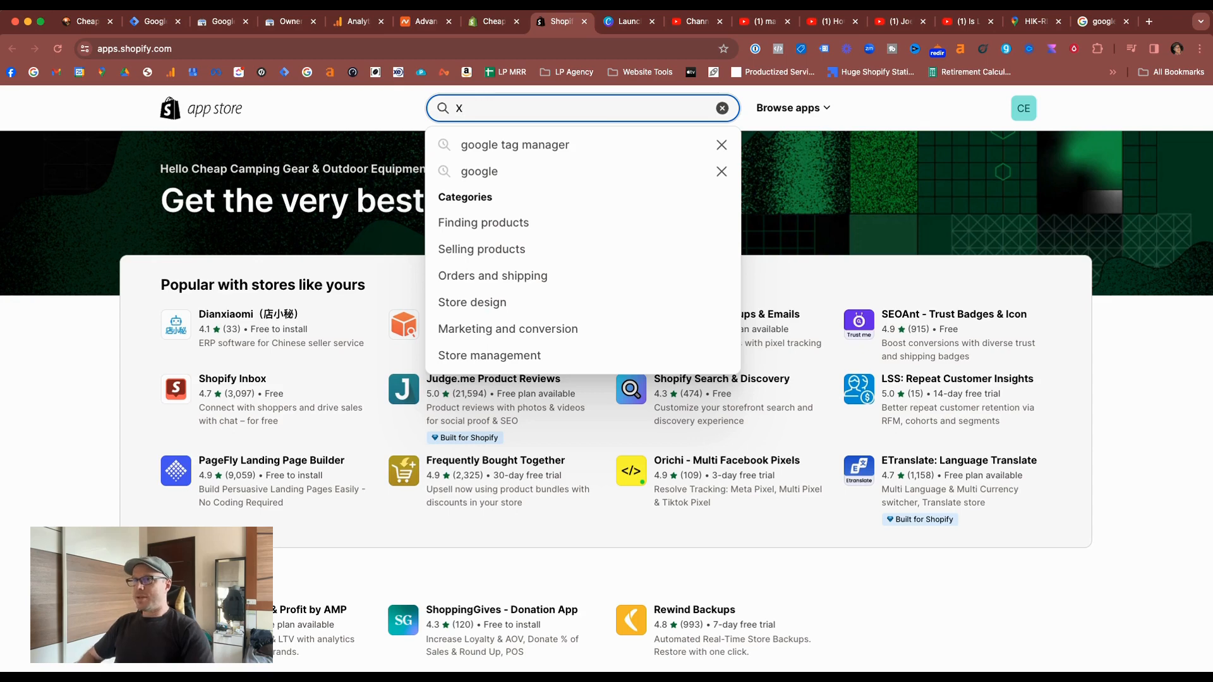
pyautogui.write('O')
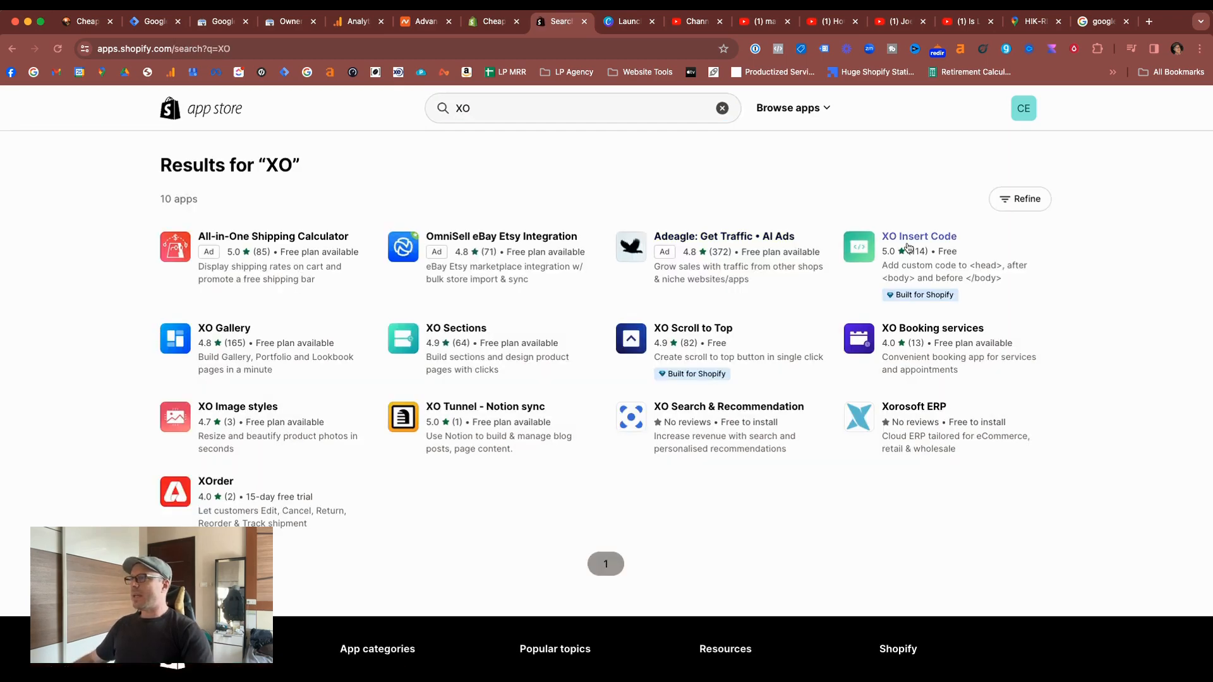
pyautogui.click(918, 236)
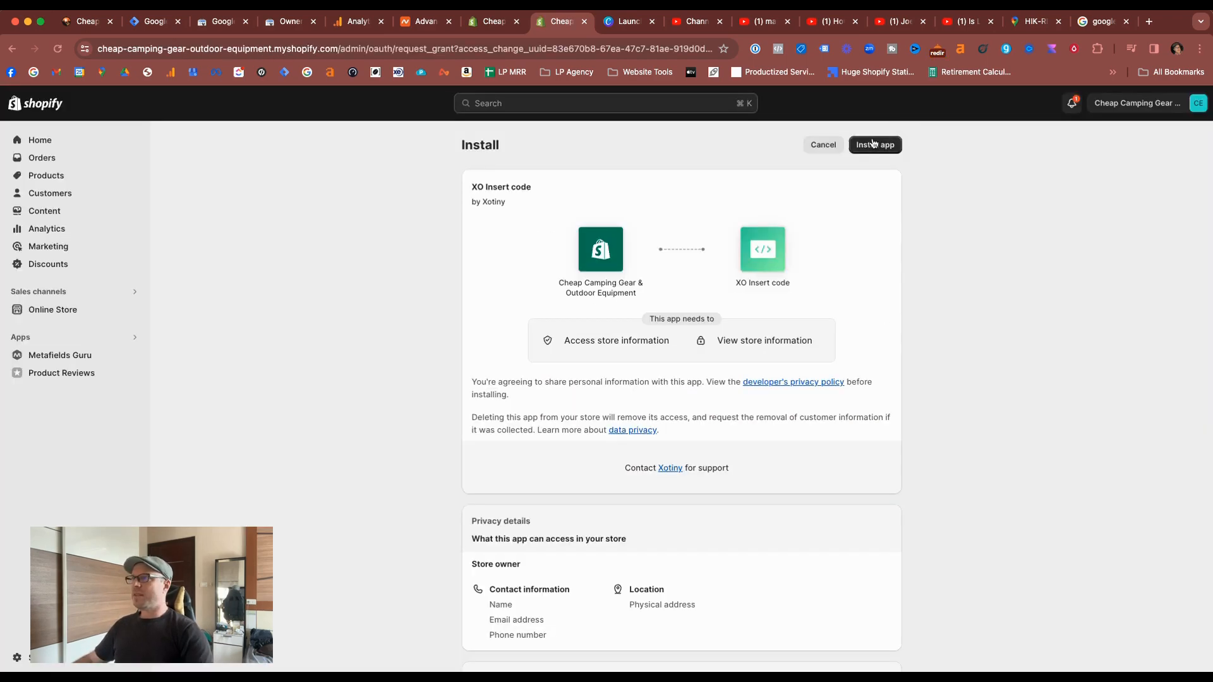
pyautogui.click(874, 144)
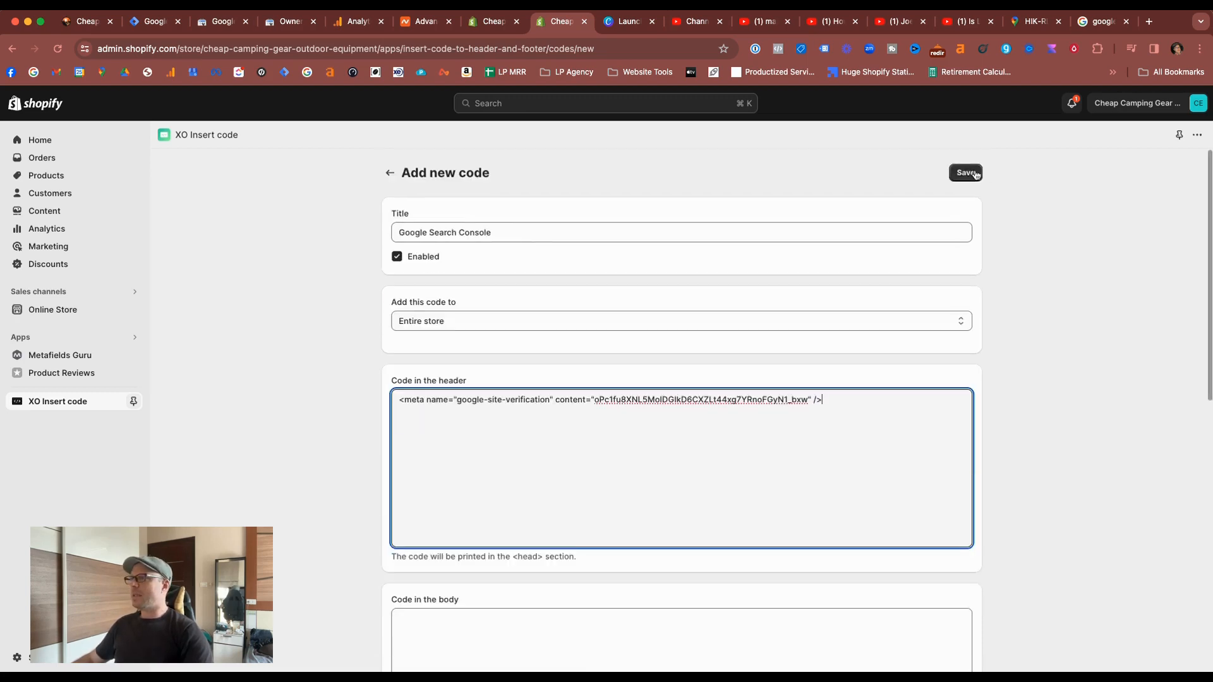
# Save the enabled Google Search Console meta-tag code entry and return to Search Console
pyautogui.click(964, 173)
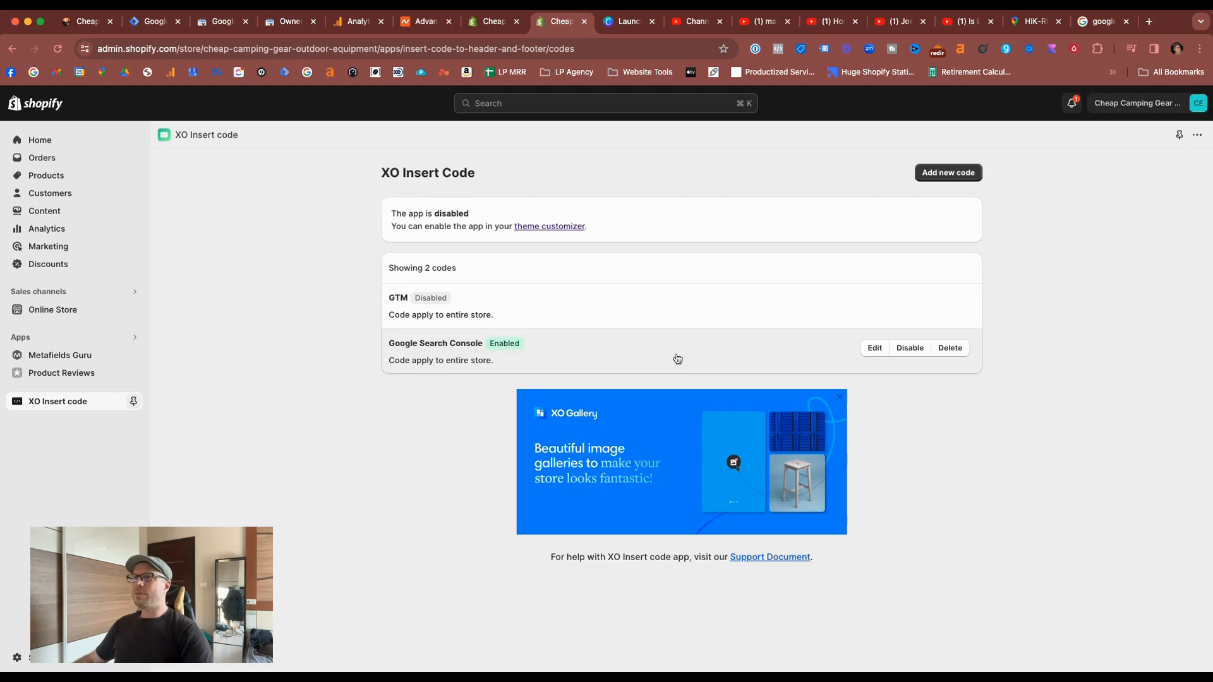
pyautogui.click(288, 22)
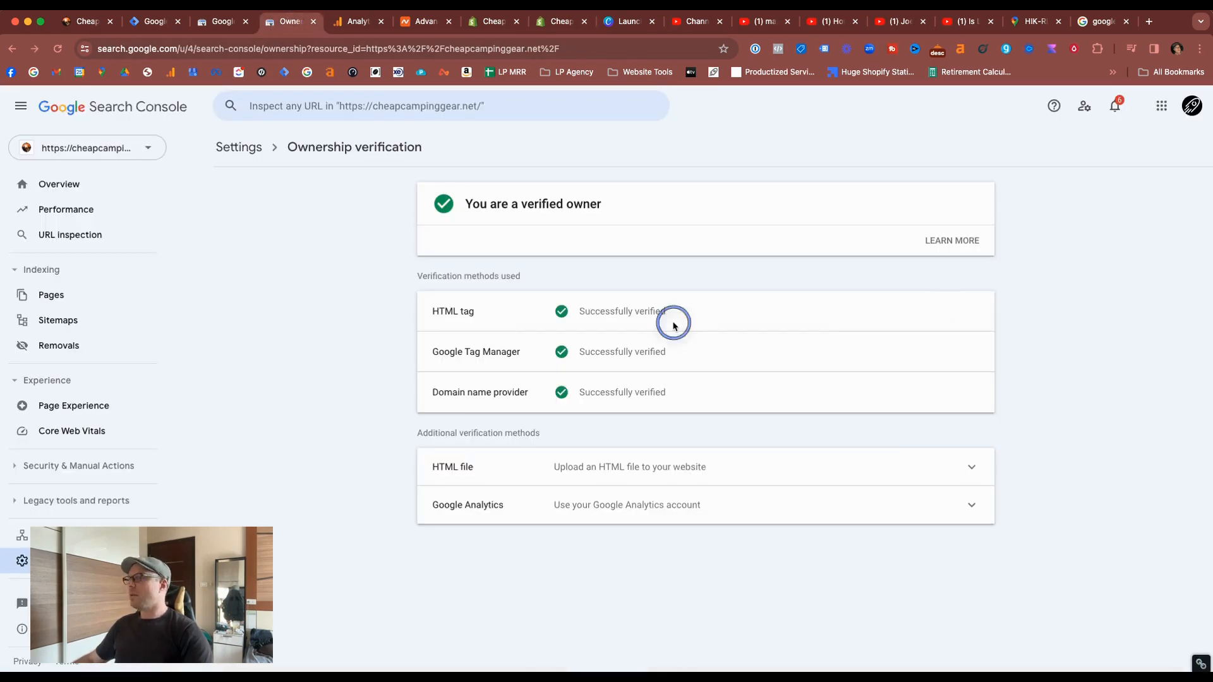
pyautogui.moveTo(873, 423)
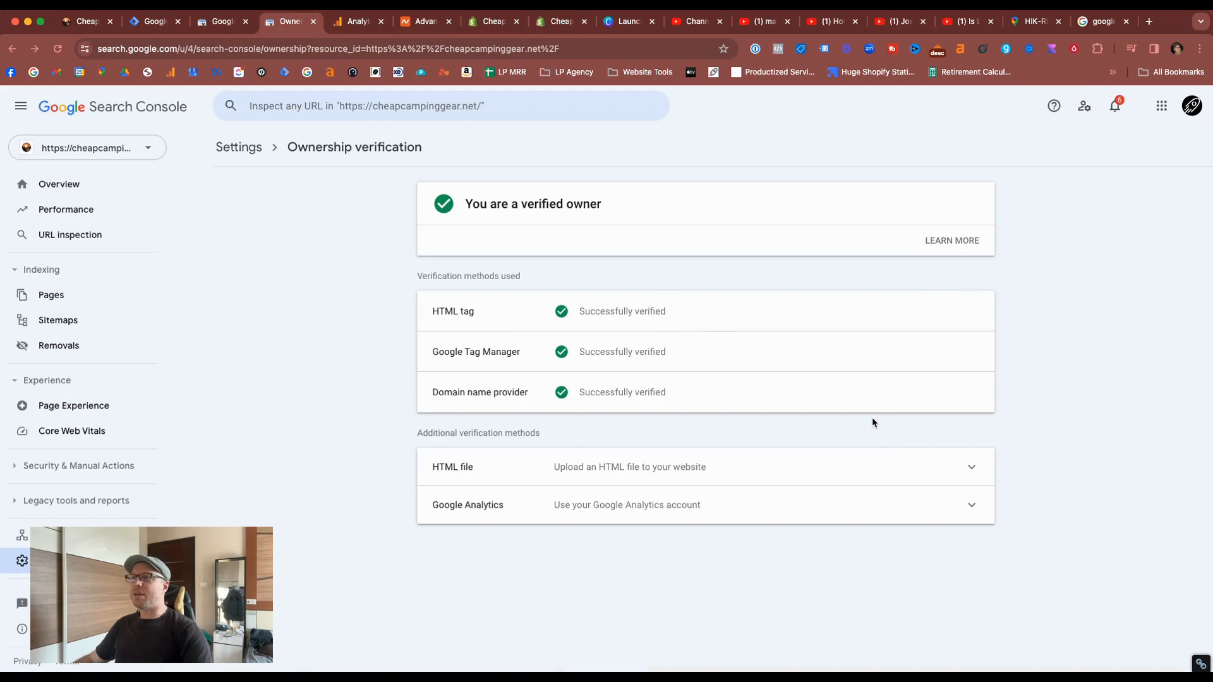
pyautogui.moveTo(855, 434)
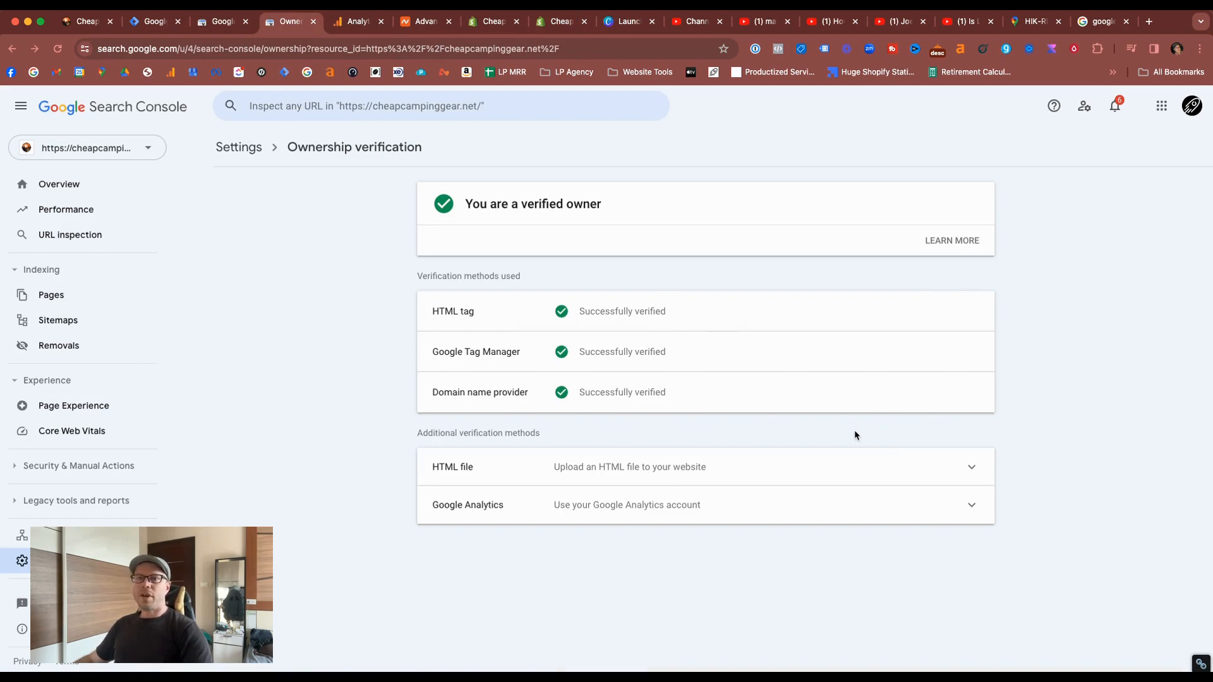